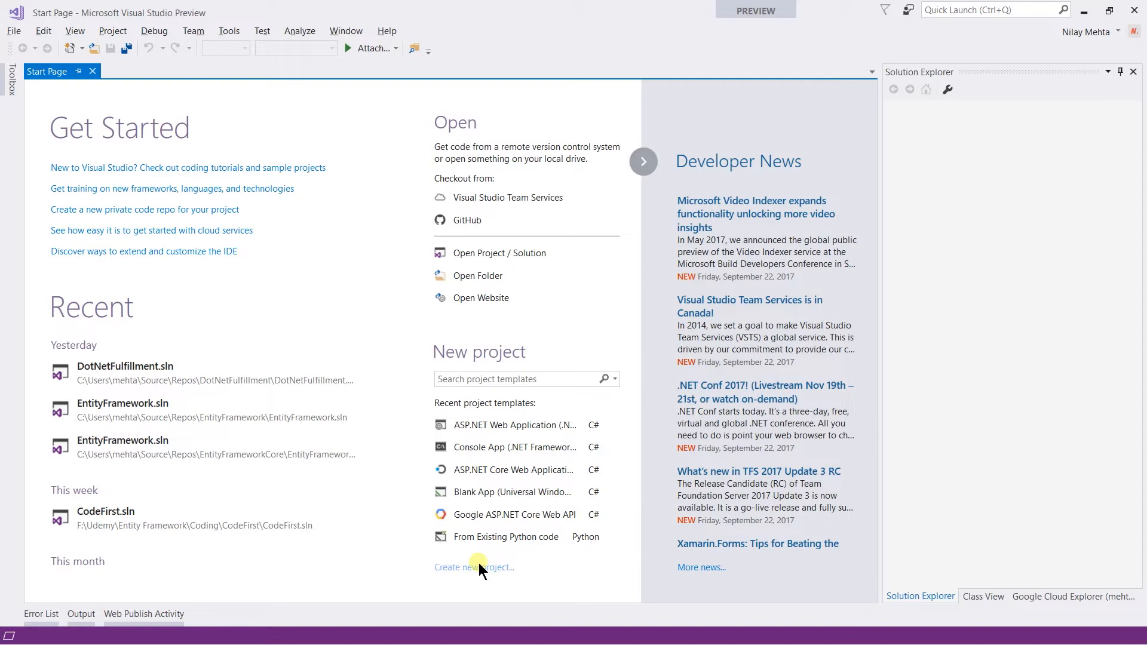
Create a Visual C# Console App (.NET Framework) project named DotNetCLient
click(474, 567)
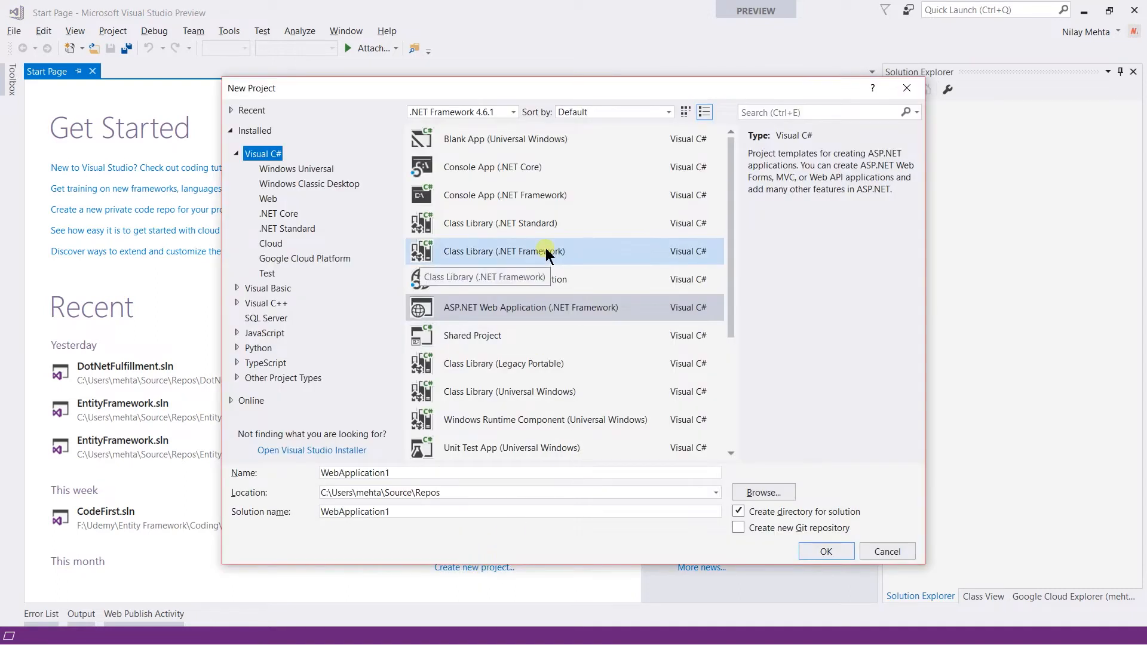
click(505, 195)
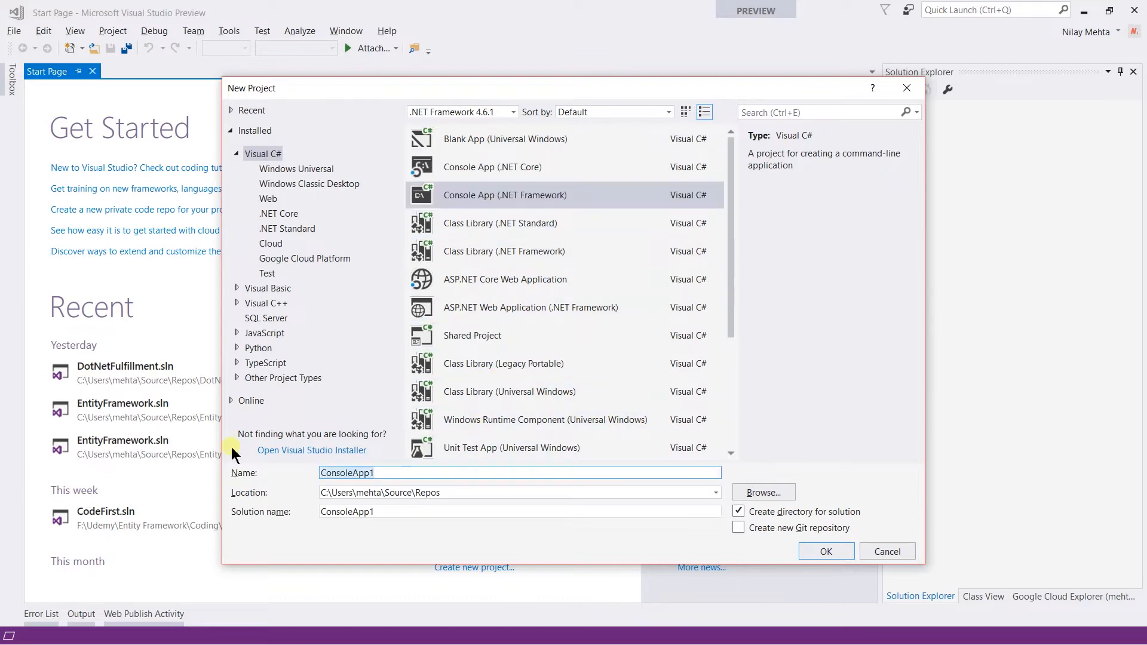
text(DotNet)
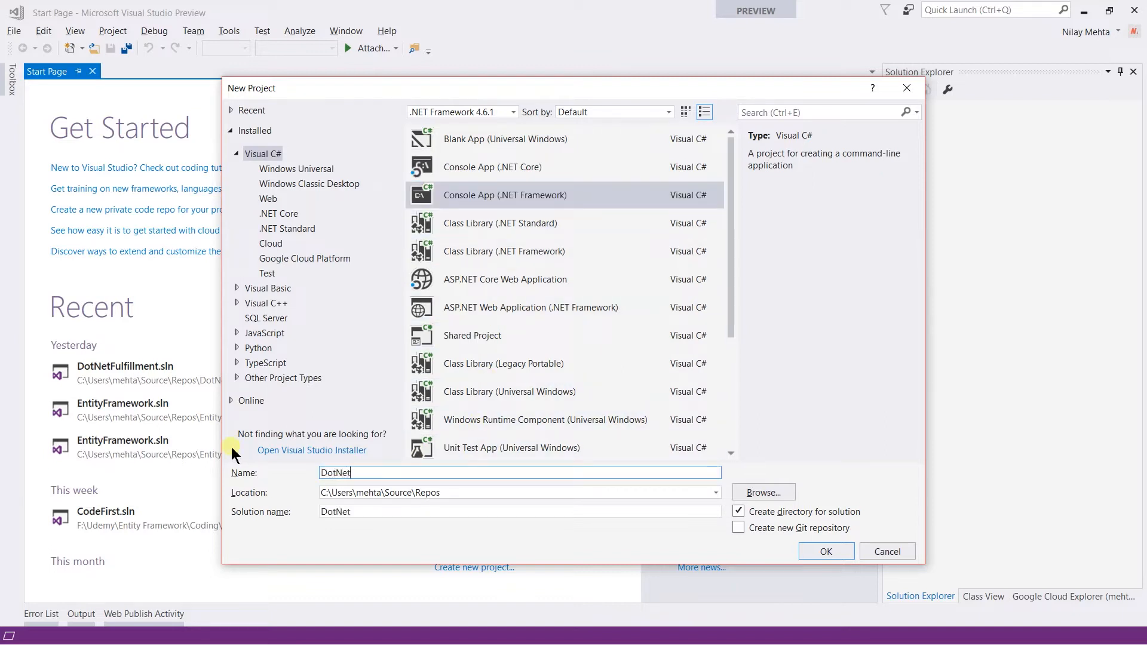
text(CLient)
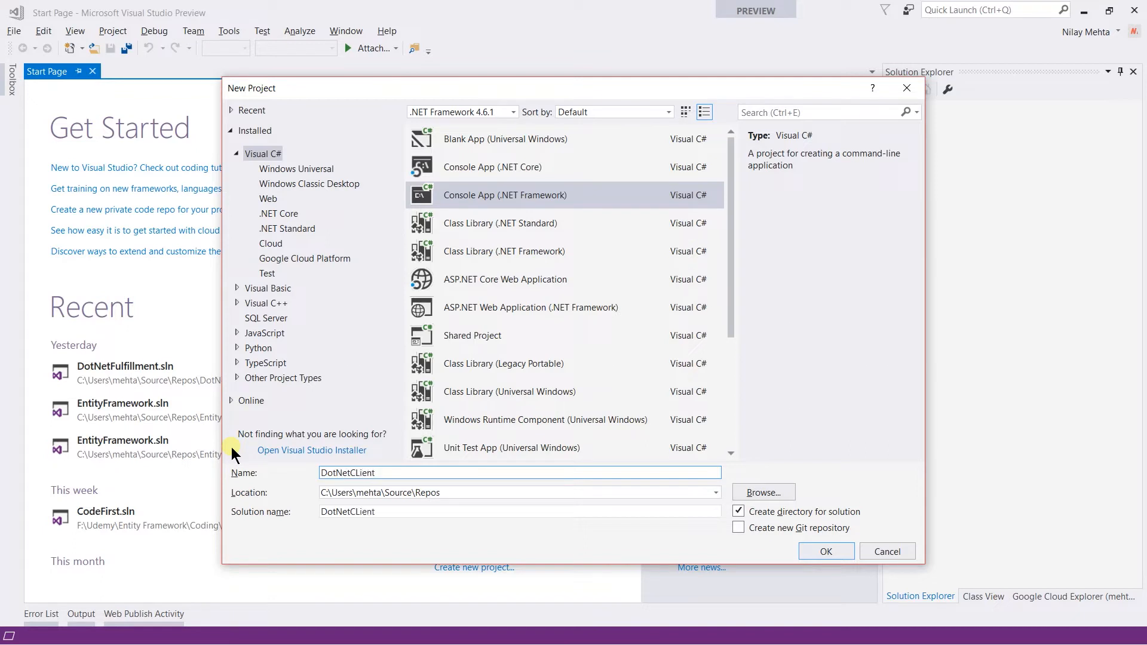
click(826, 551)
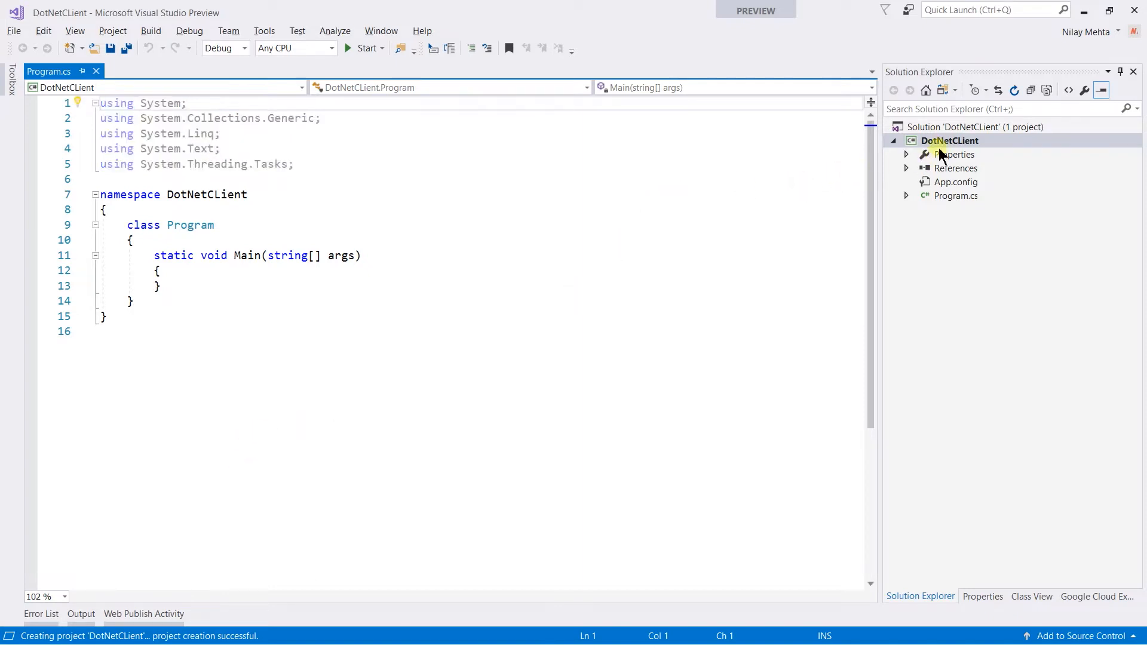
Open Manage NuGet Packages for the DotNetCLient project from Solution Explorer
right_click(950, 140)
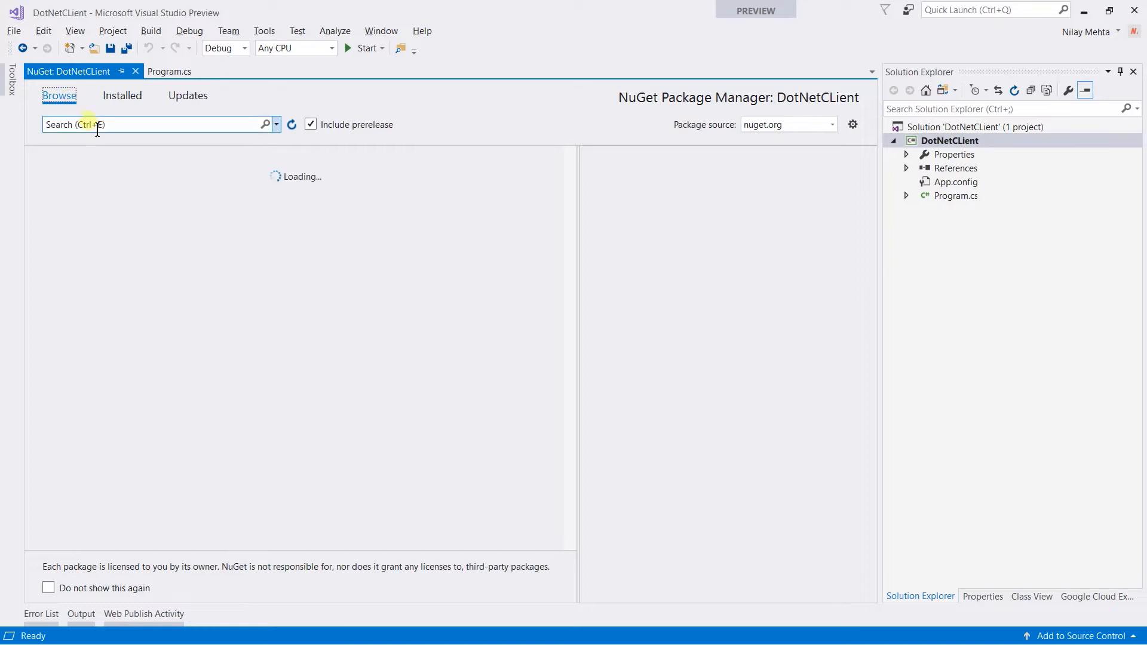
Search for apiai and install the ApiAiSDK 1.6.5 package by Speaktoit into DotNetCLient
text(a)
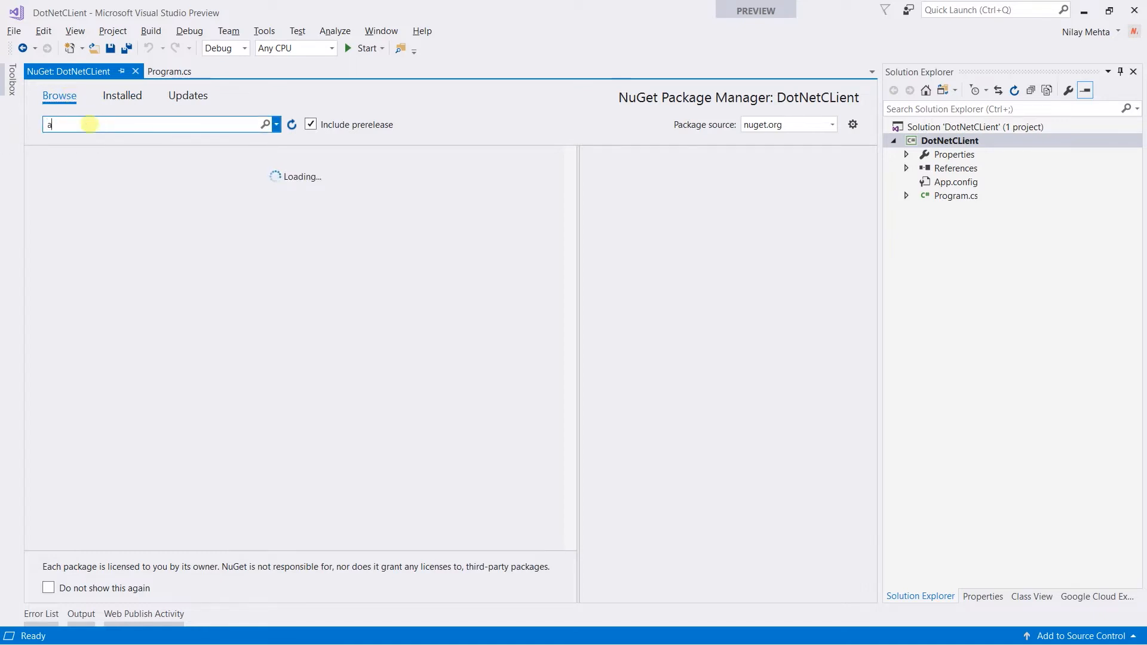
text(piai)
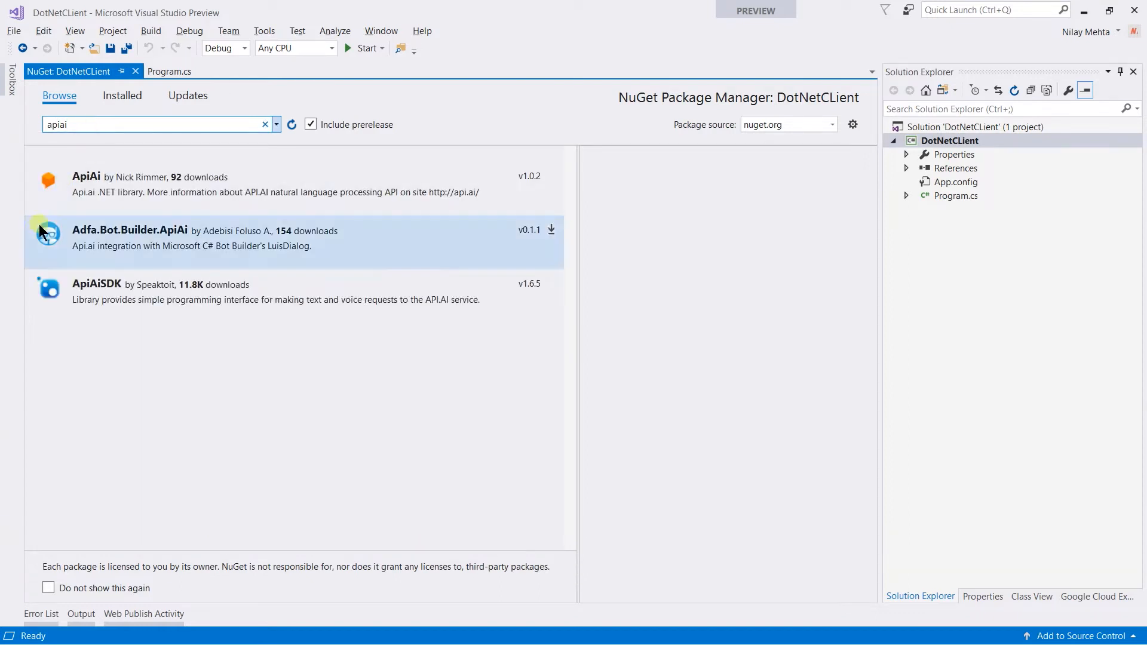
click(109, 303)
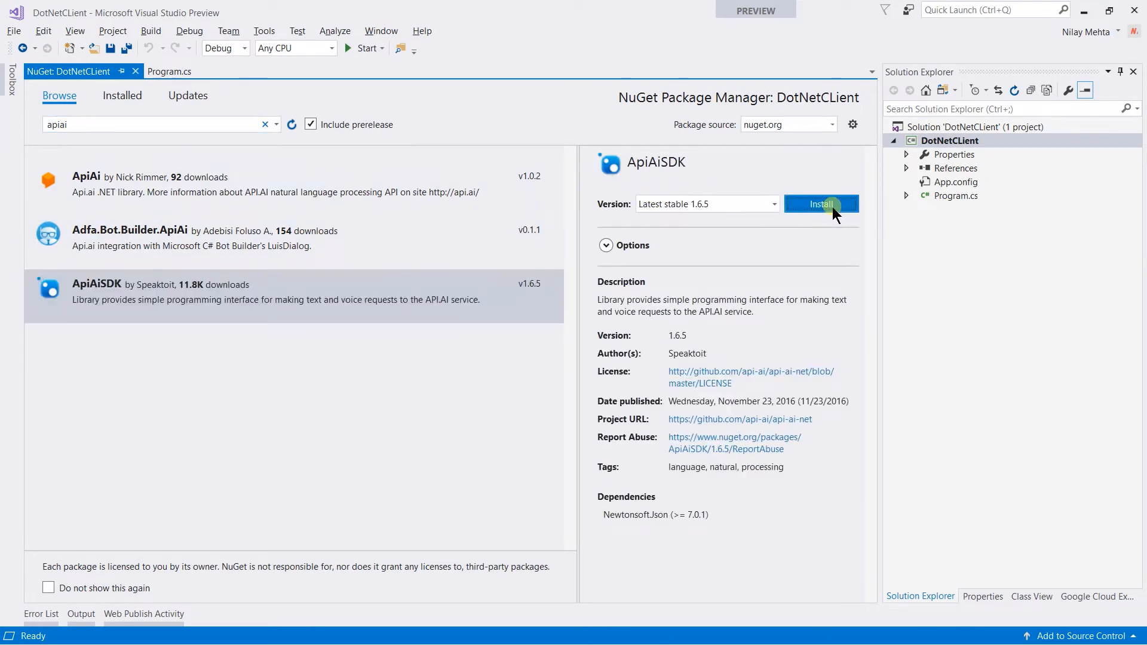
click(821, 204)
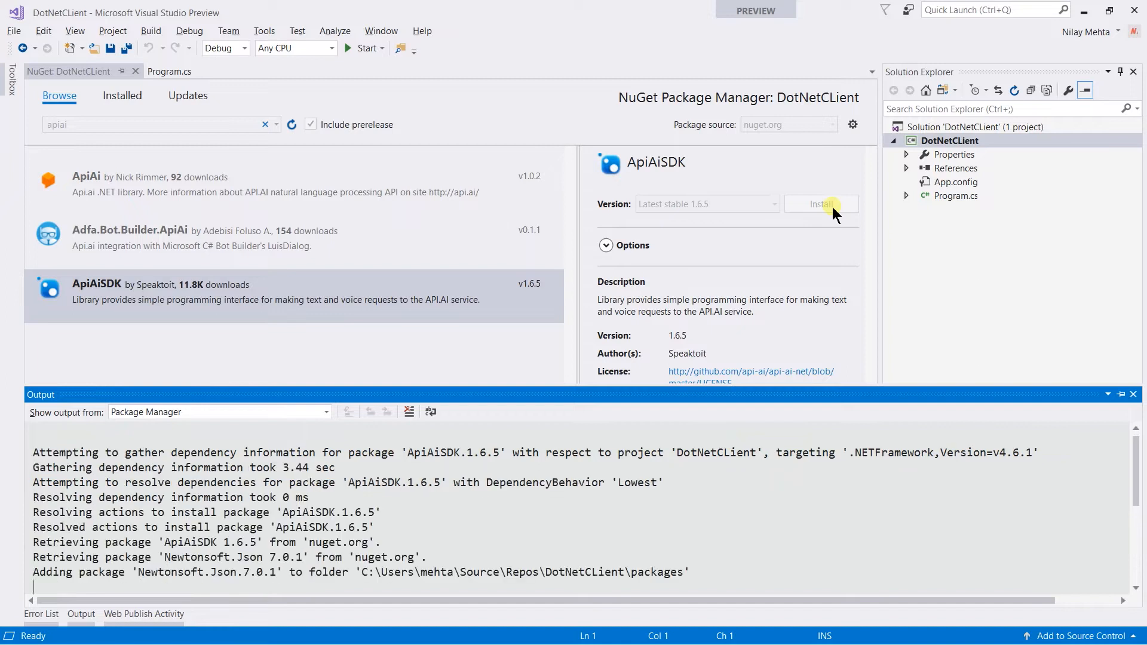
click(822, 203)
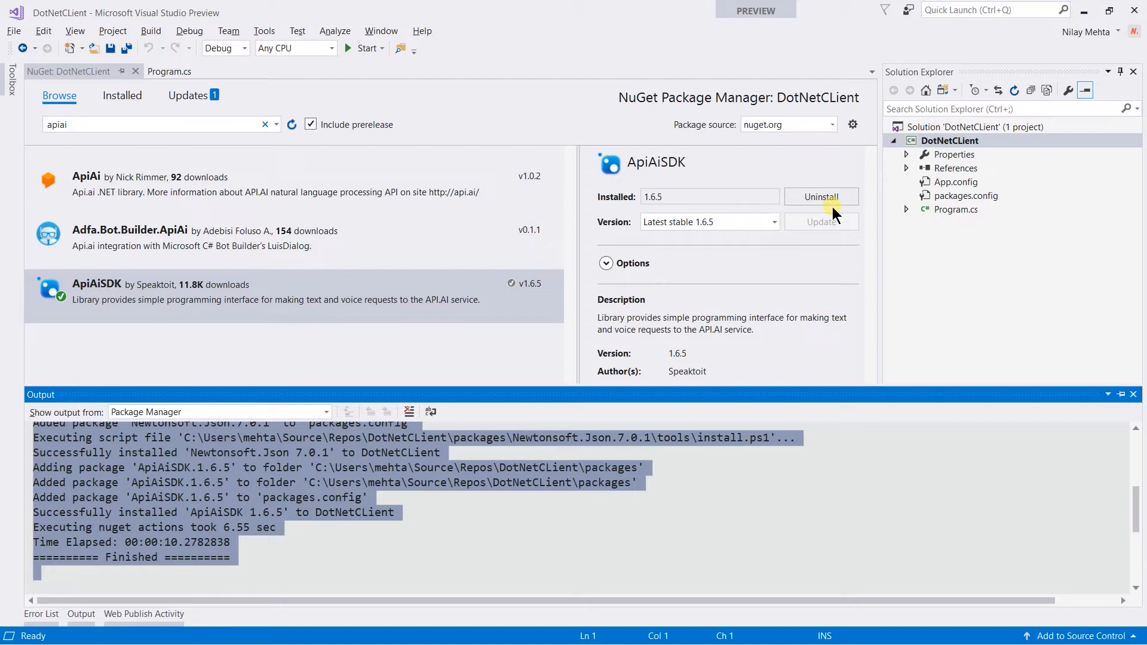
click(172, 71)
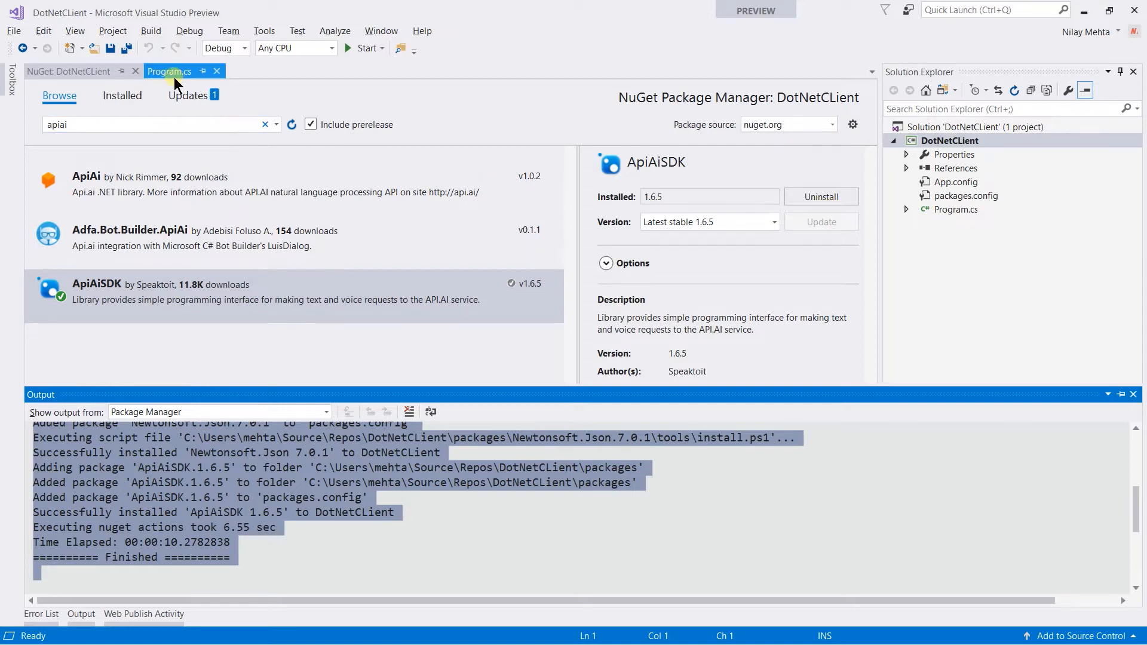
Add using ApiAiSDK; and using ApiAiSDK.Model; after the existing usings in Program.cs
click(169, 71)
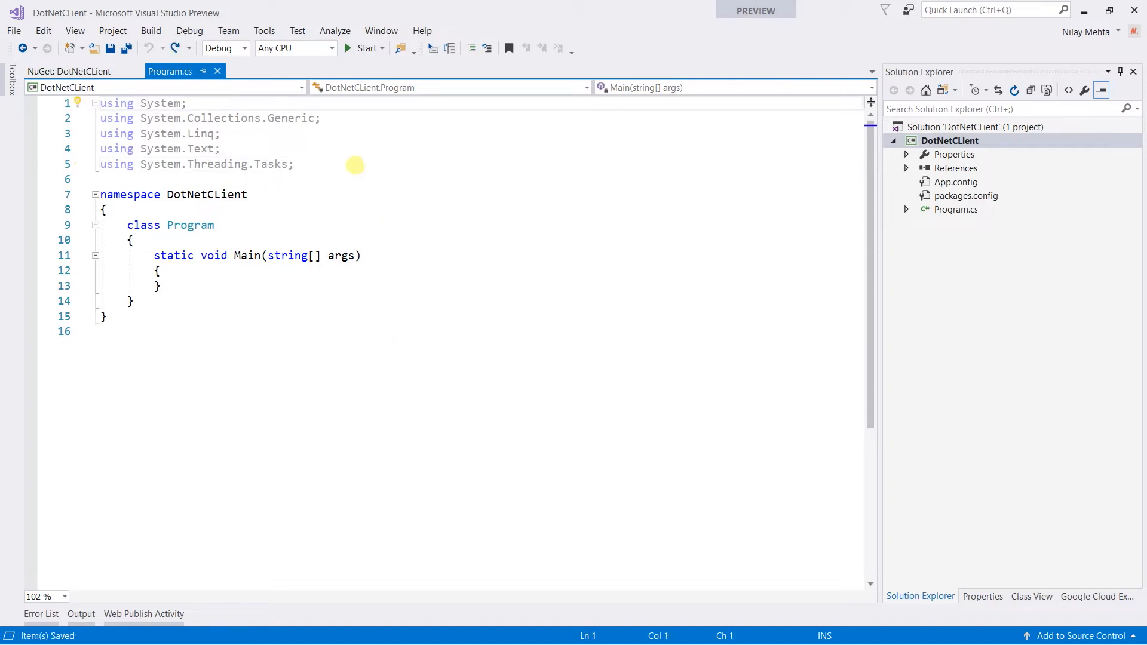
key(Enter)
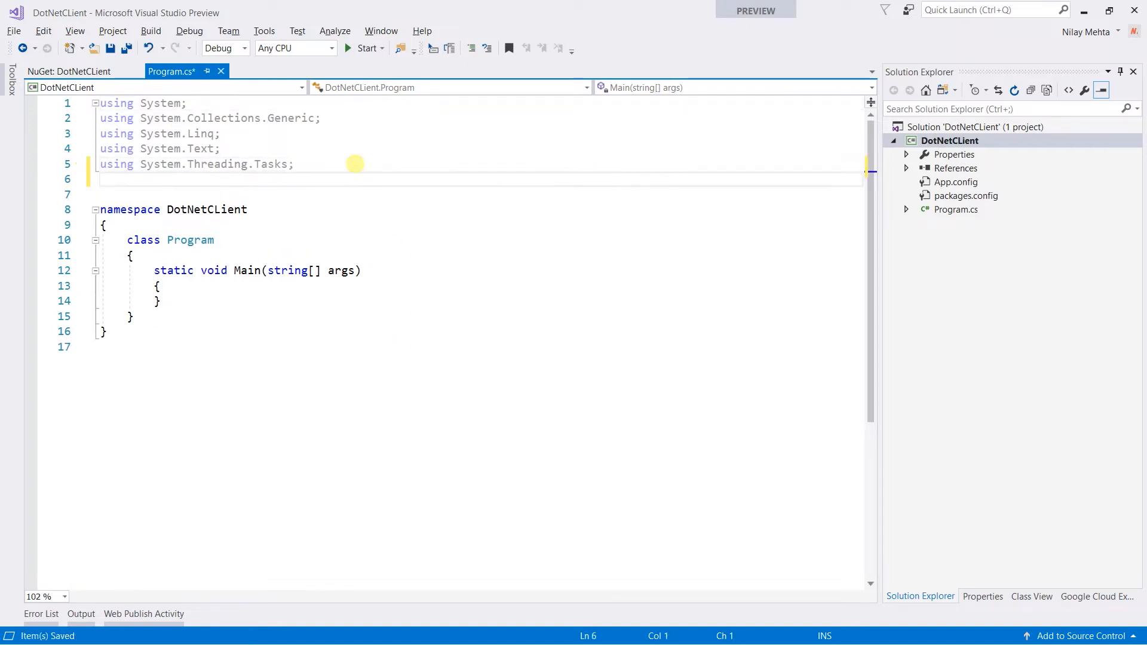
text(using)
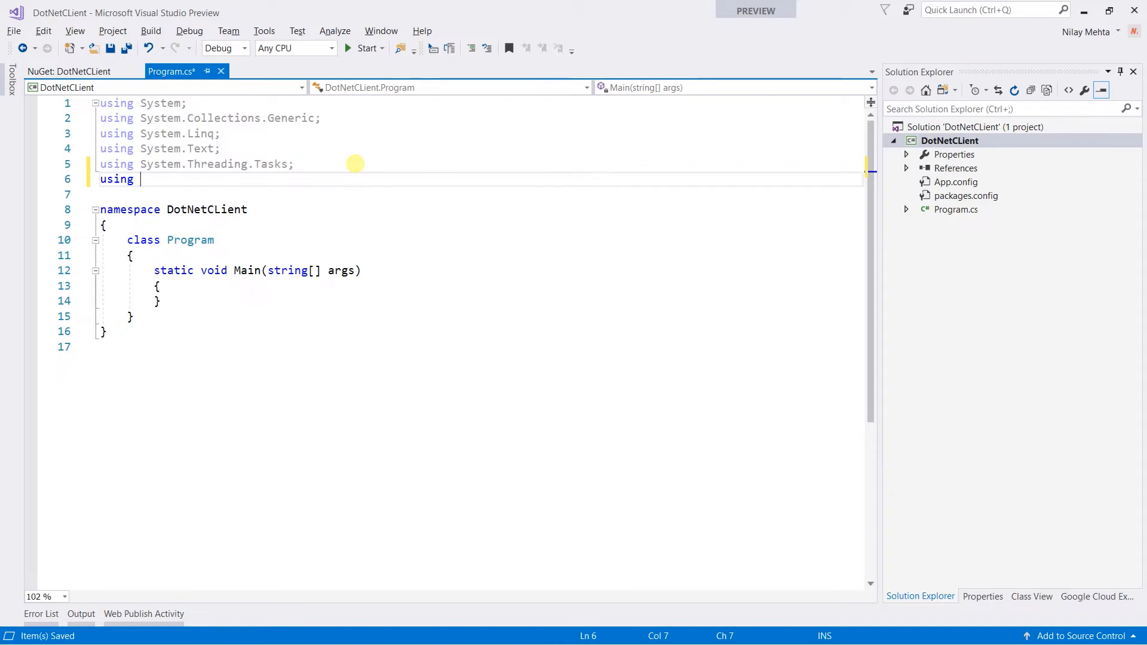
text(ApiAiSDK)
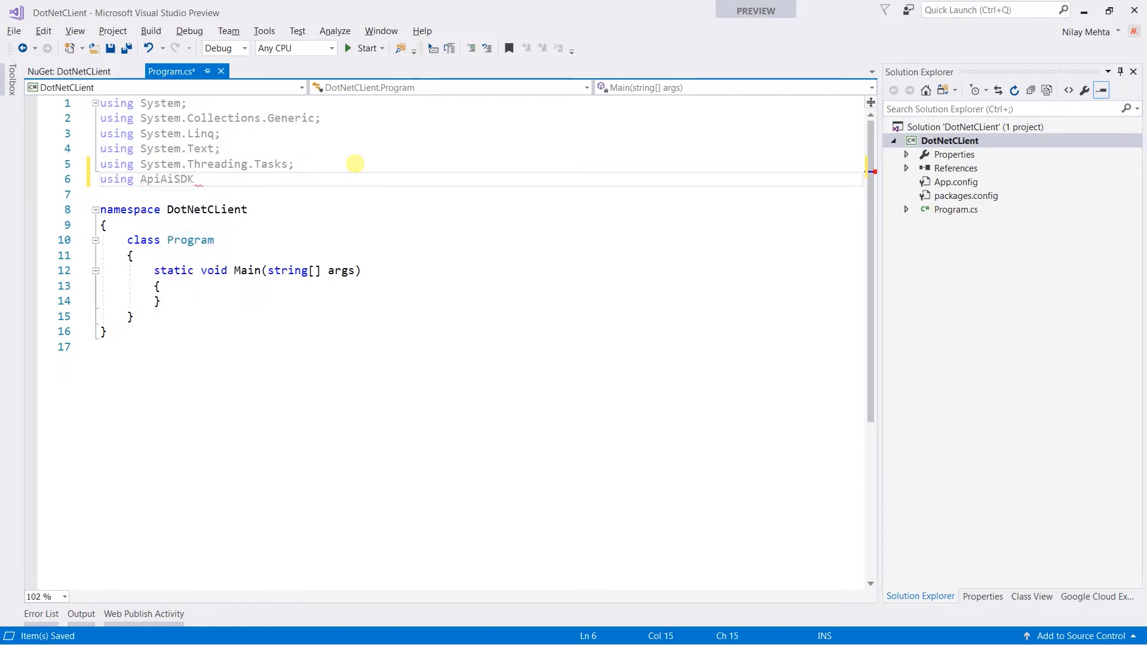
text(using ApiAiSDK.)
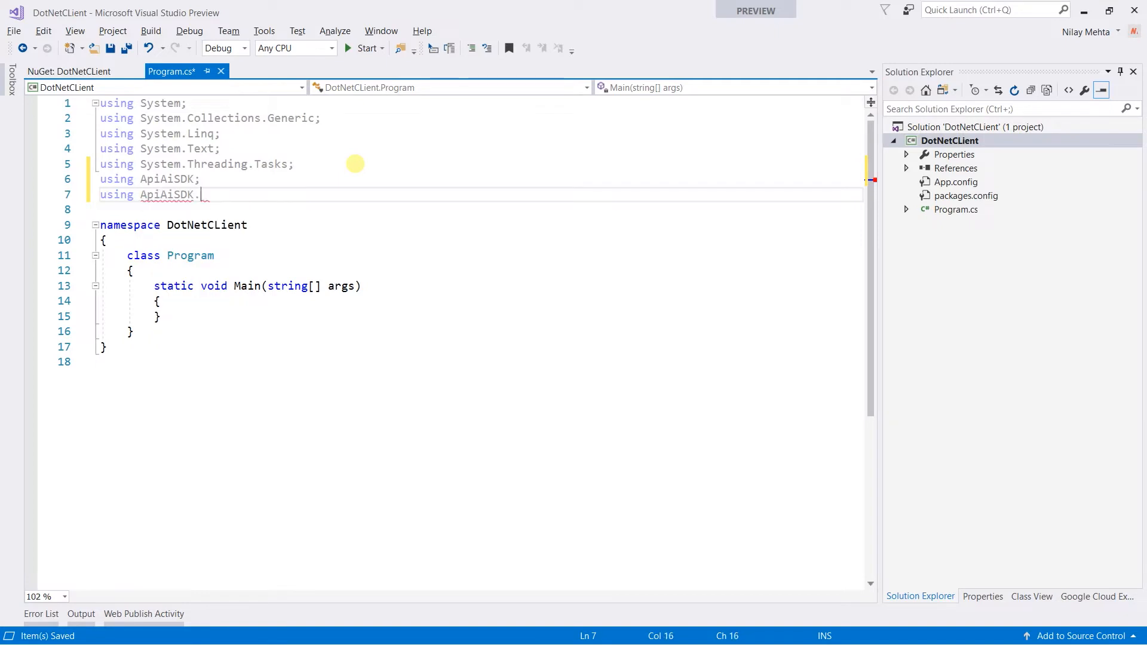
text(Model;)
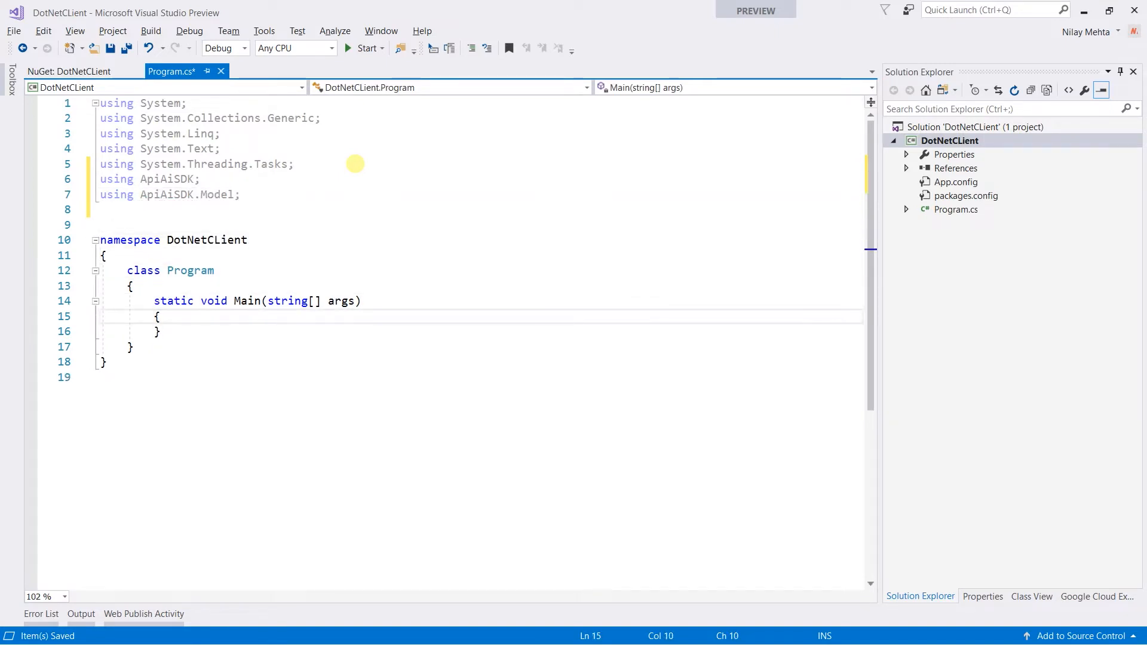
text(A)
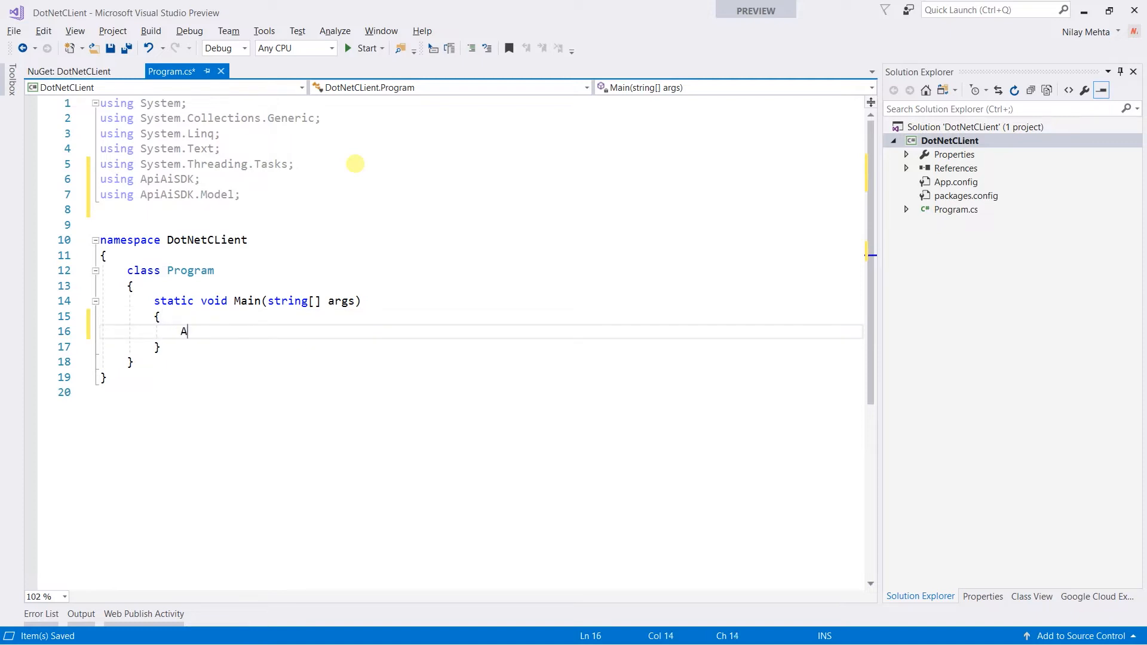
Declare ApiAi agent = new ApiAi(new AIConfiguration()) in Main, checking API keys in the browser
text(piAi)
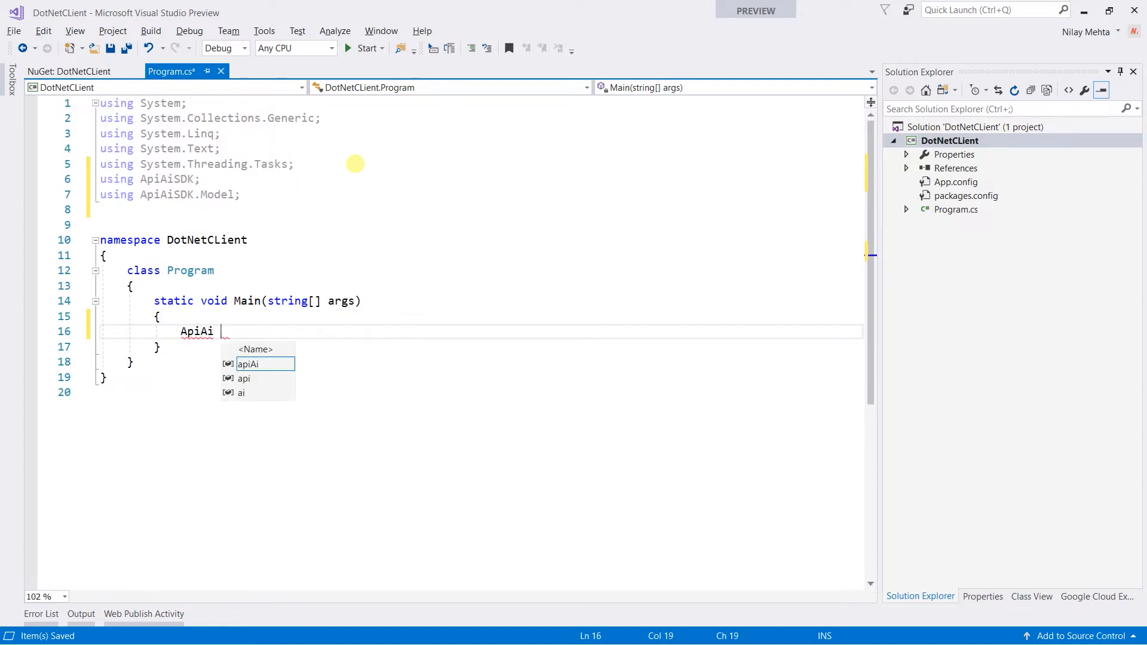
text(a)
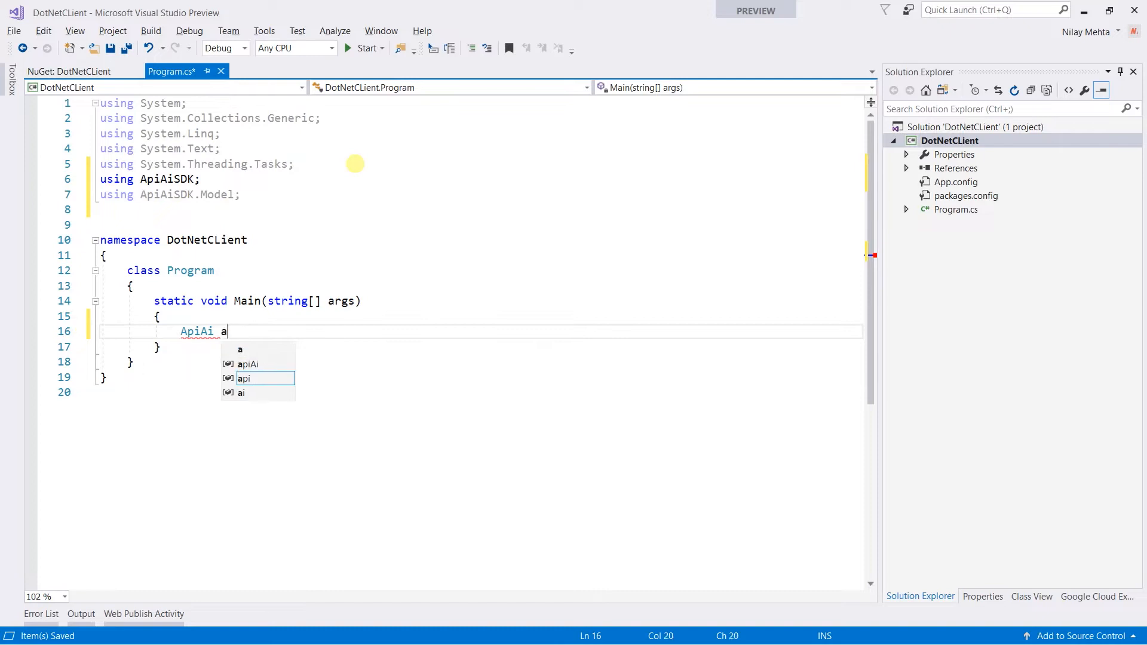
text(gent = n)
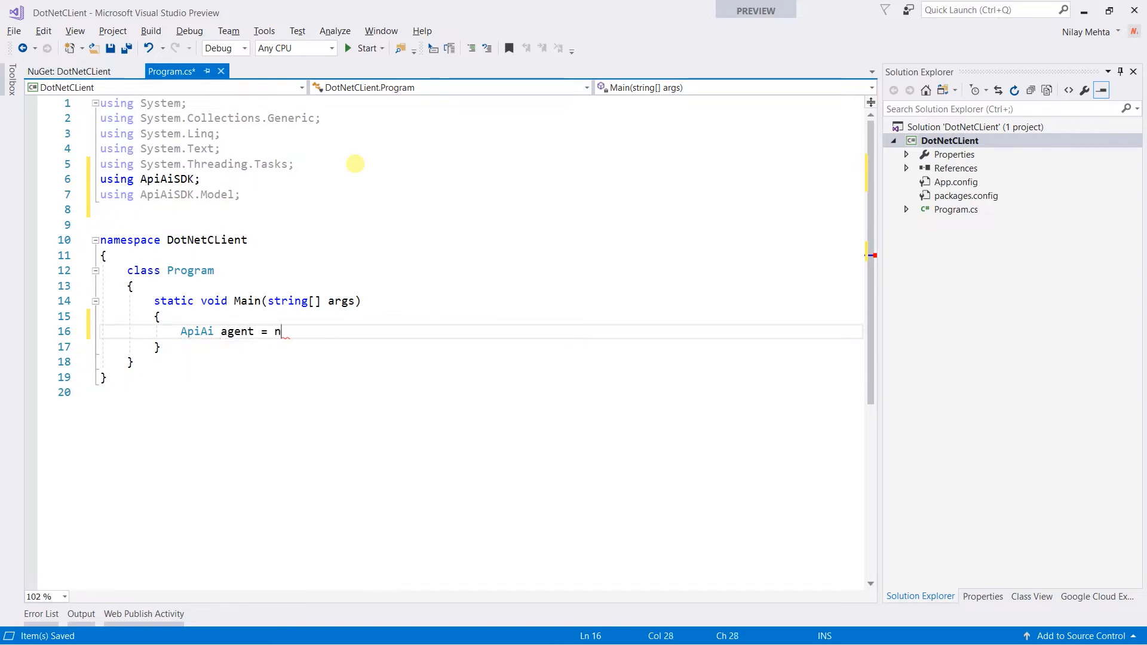
text(ew ApiAi()
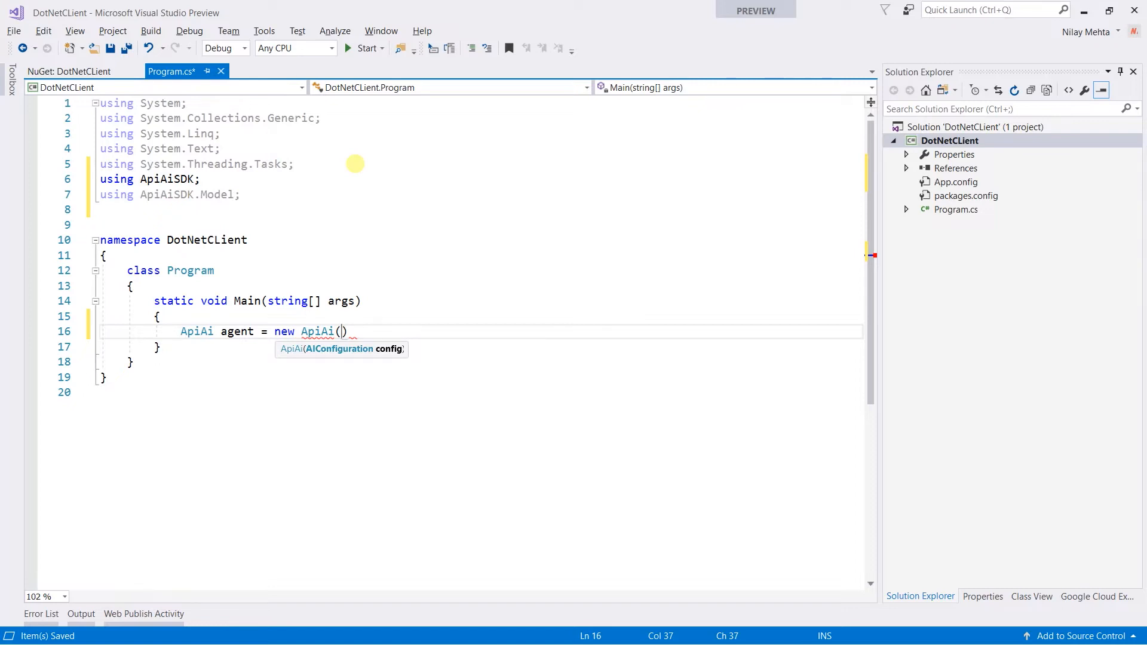
text(new AIConfiguration)
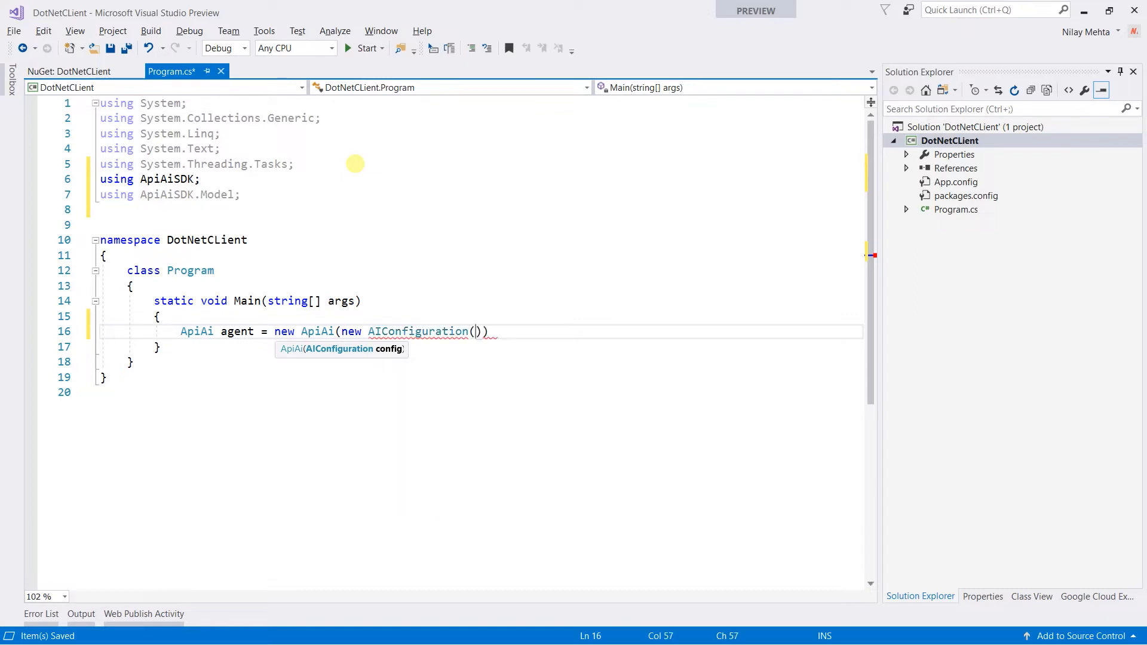
text(()
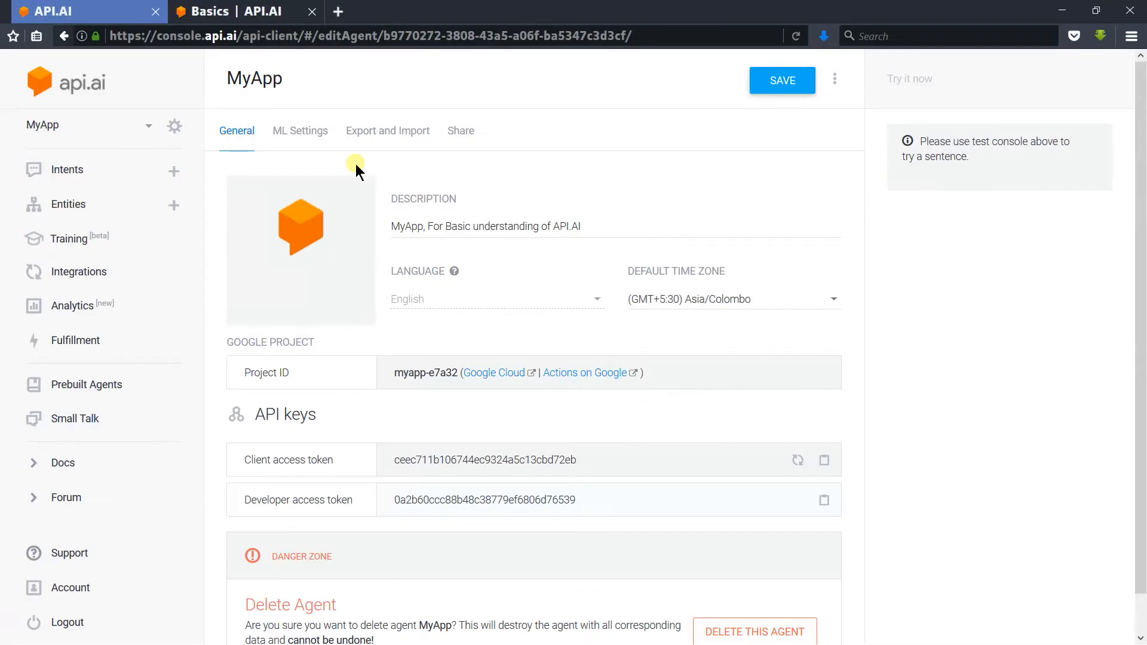
click(824, 500)
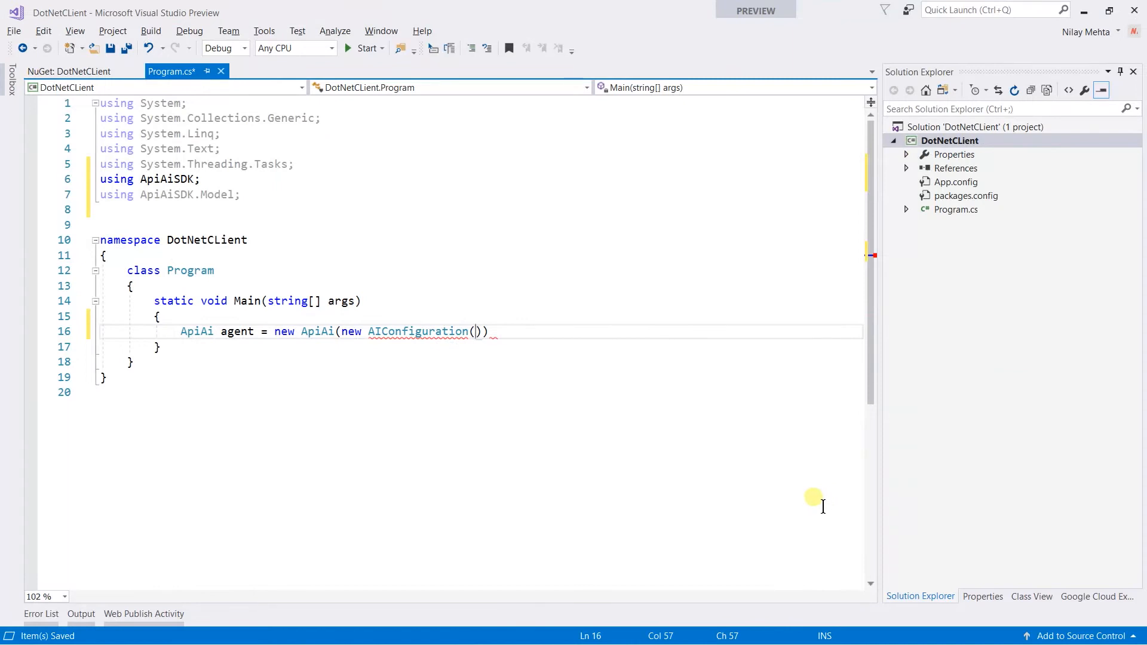
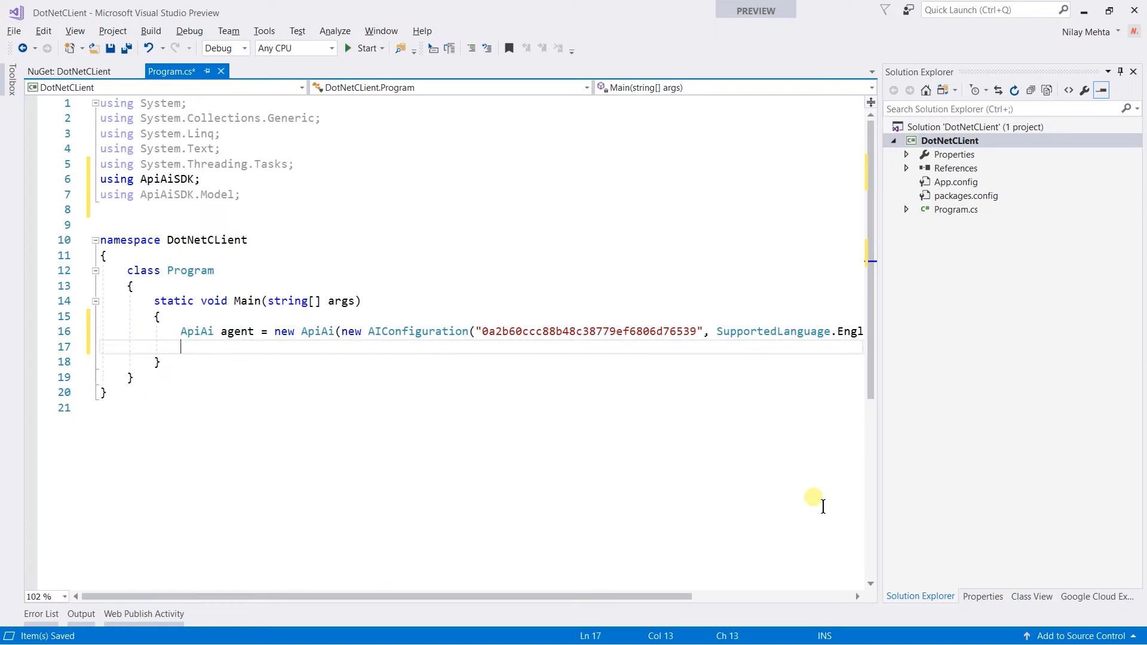
Add Console.WriteLine("Welcome to API.AI C# client"); after the agent line and begin a while loop
text(con)
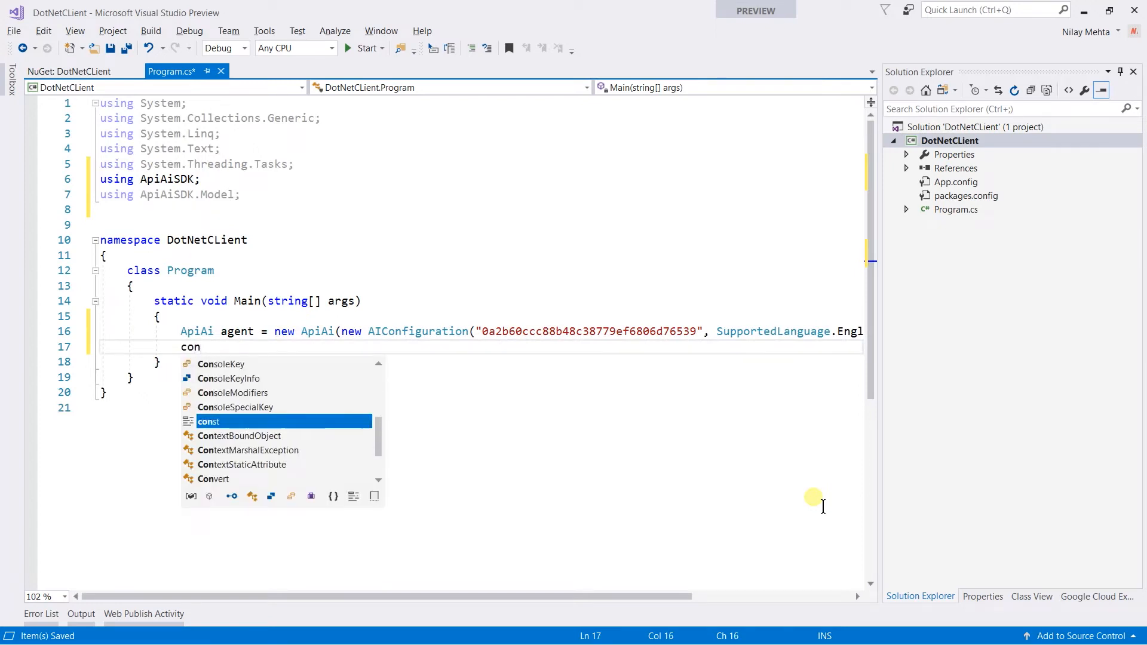
text(Console)
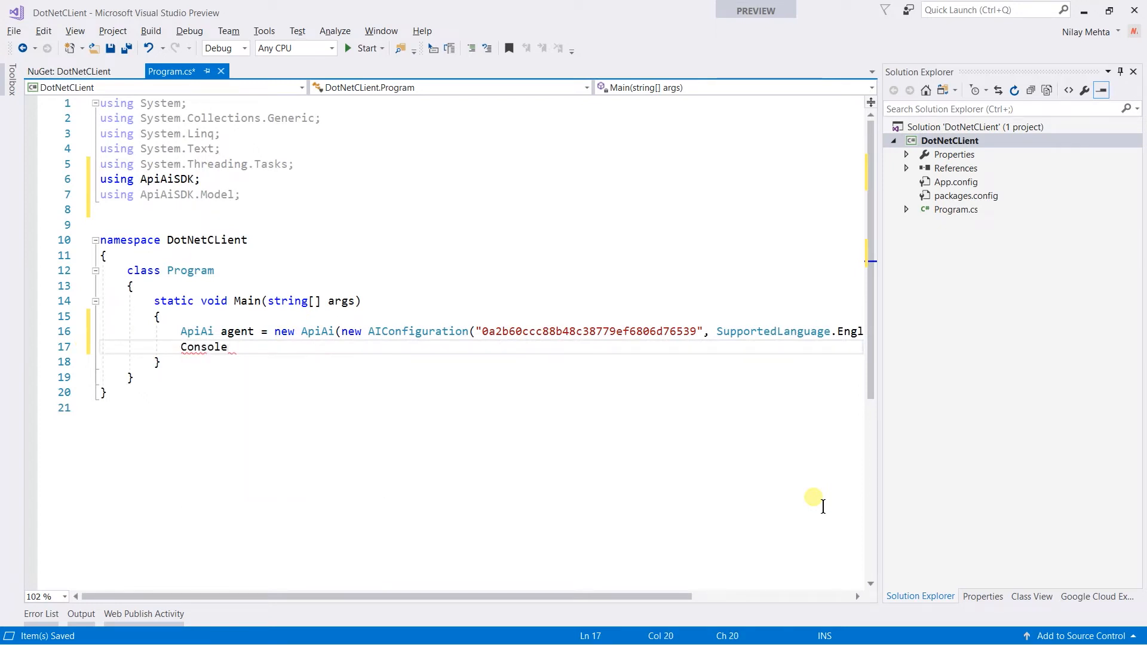
text(.wr)
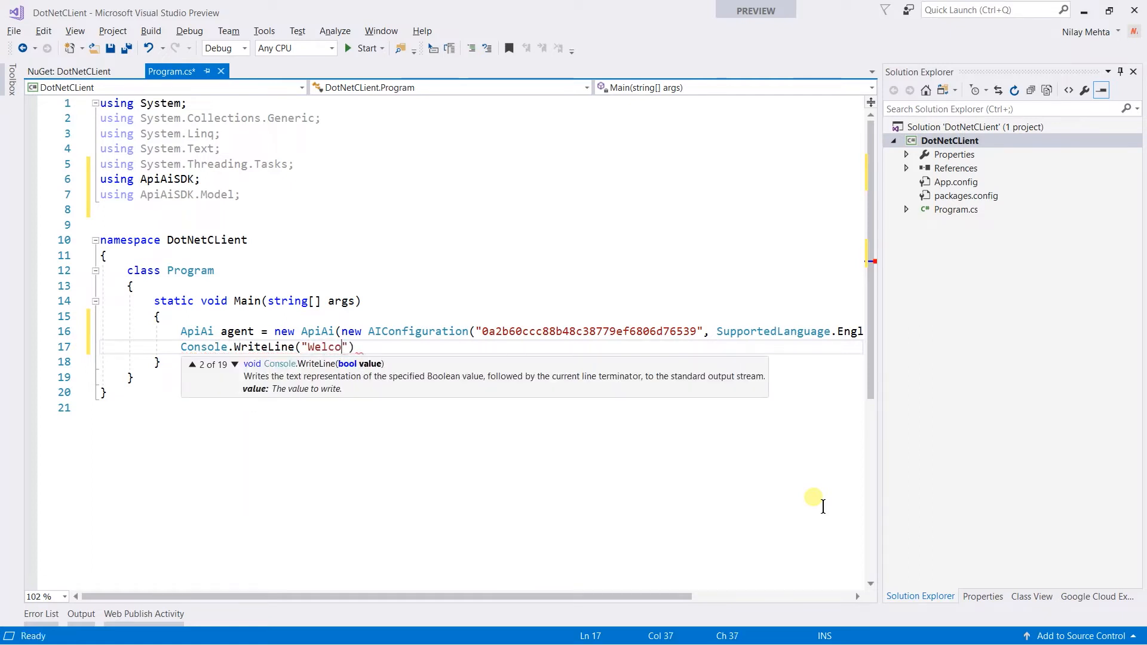
text(me to)
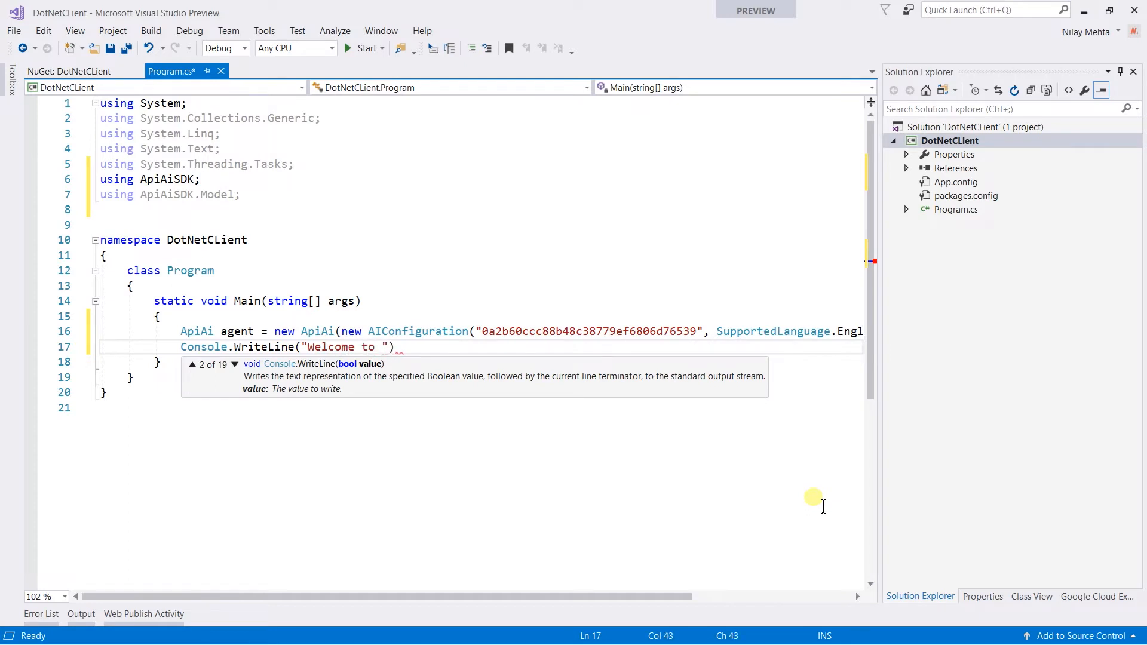
text(API.AI C# cli)
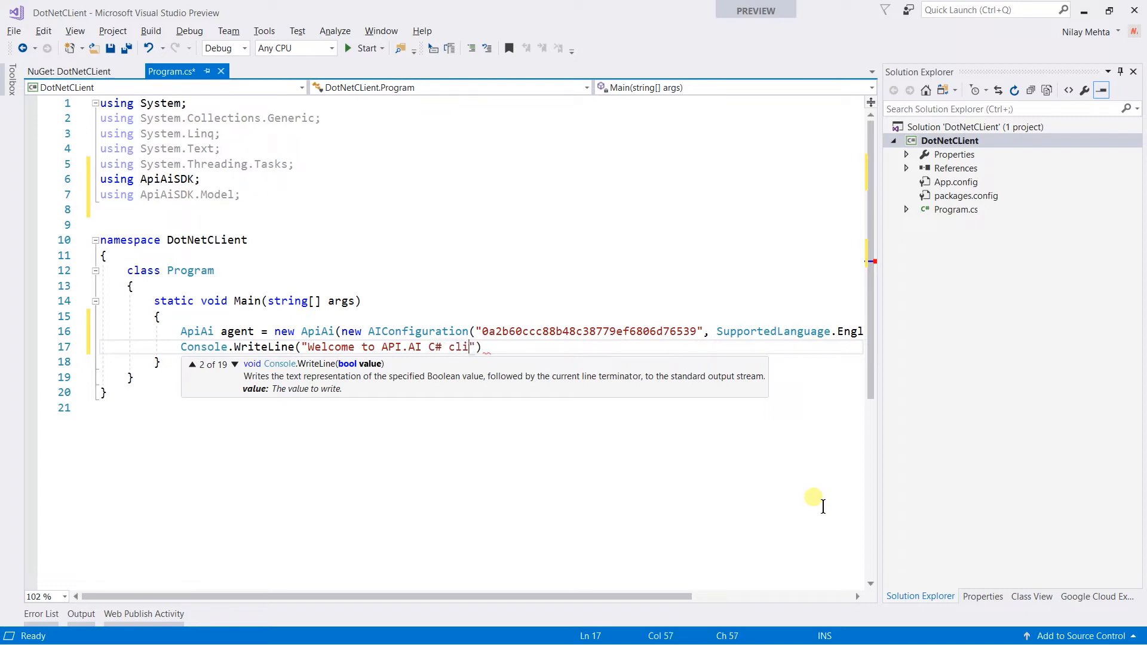
key(enter)
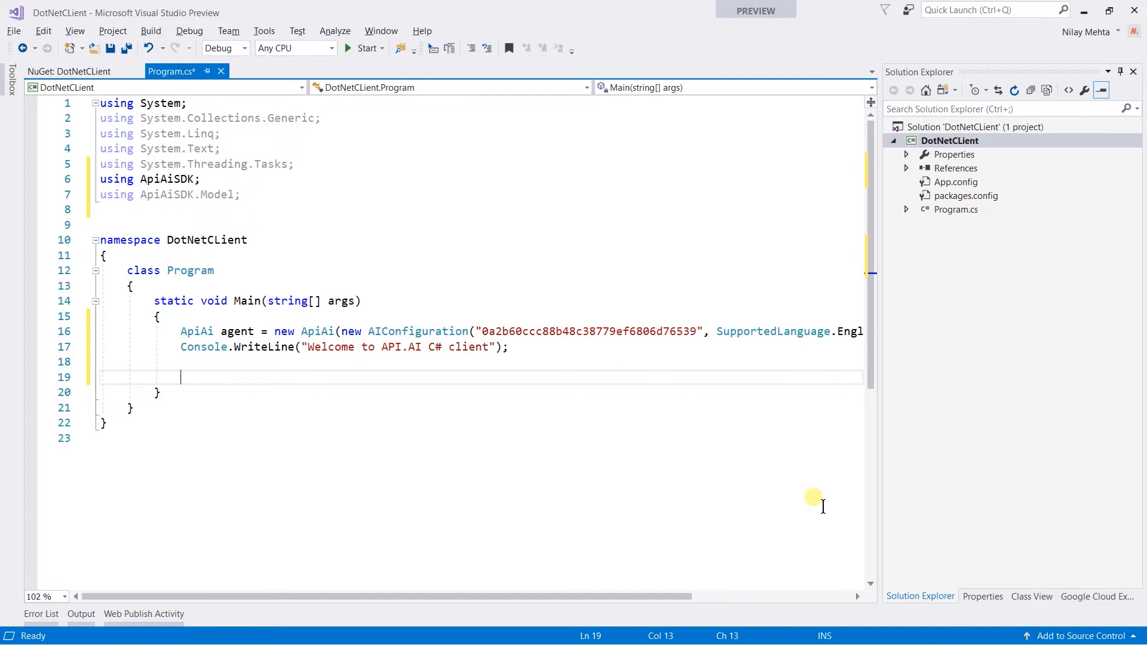
text(while)
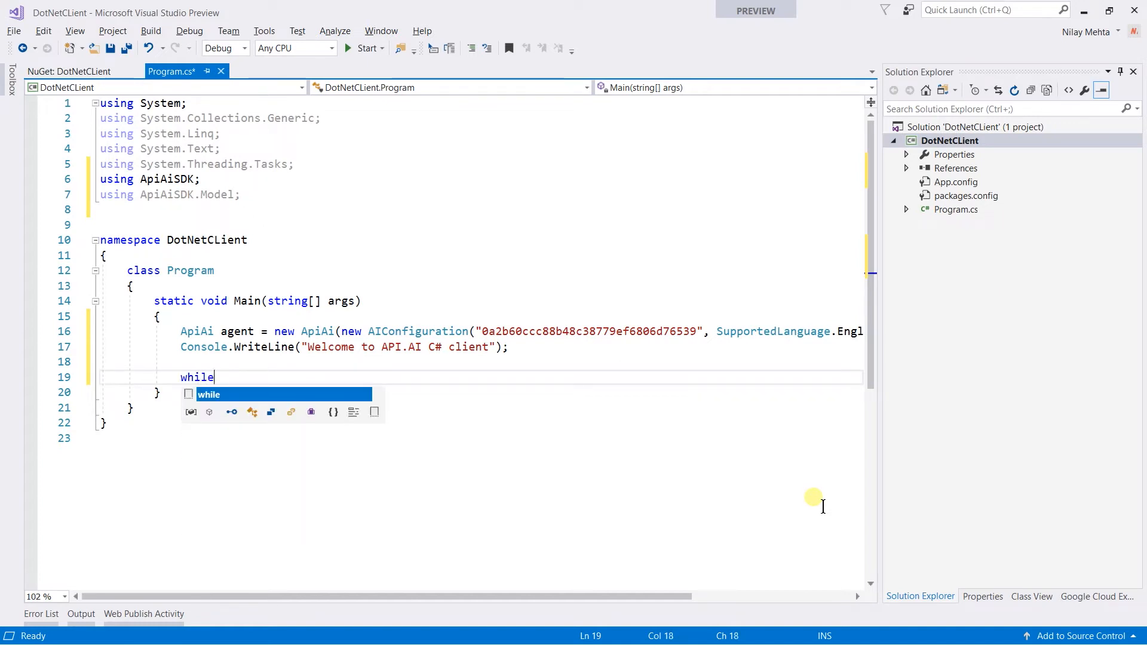
Write while(true) printing a "You: " prompt and reading string query = Console.ReadLine()
text((true))
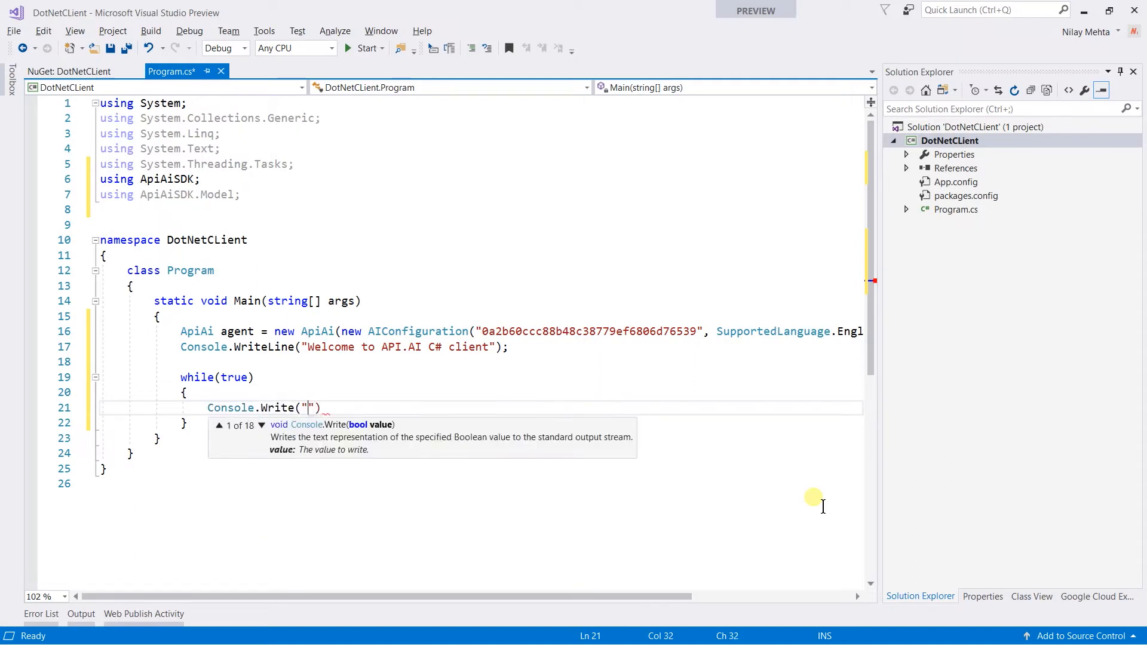
text(You:)
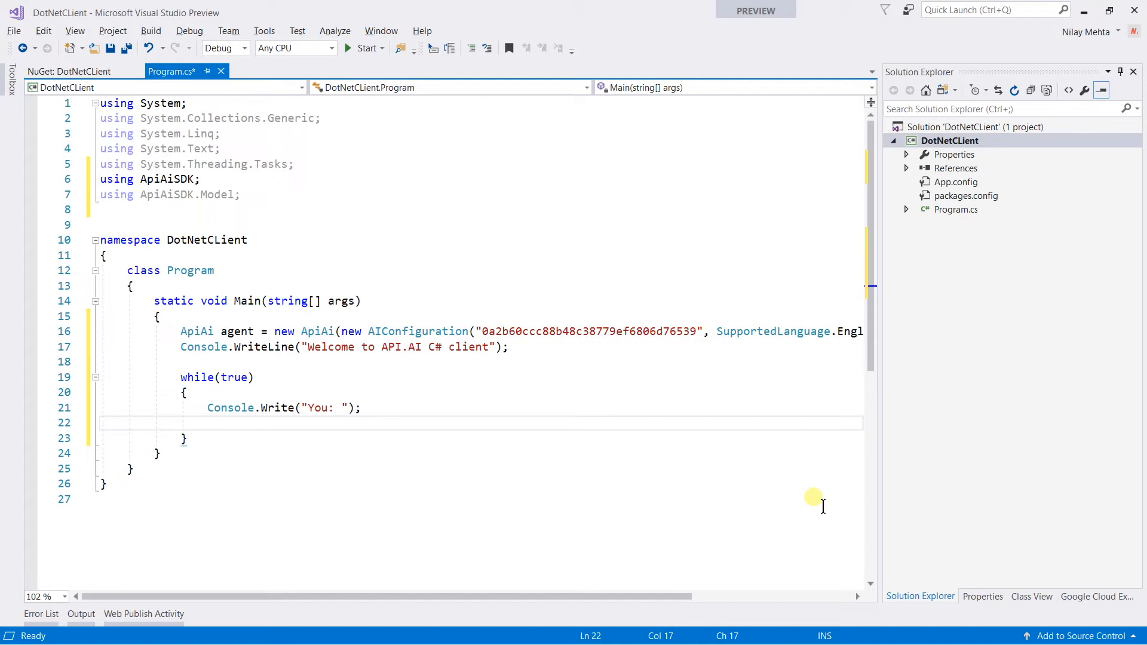
text(st)
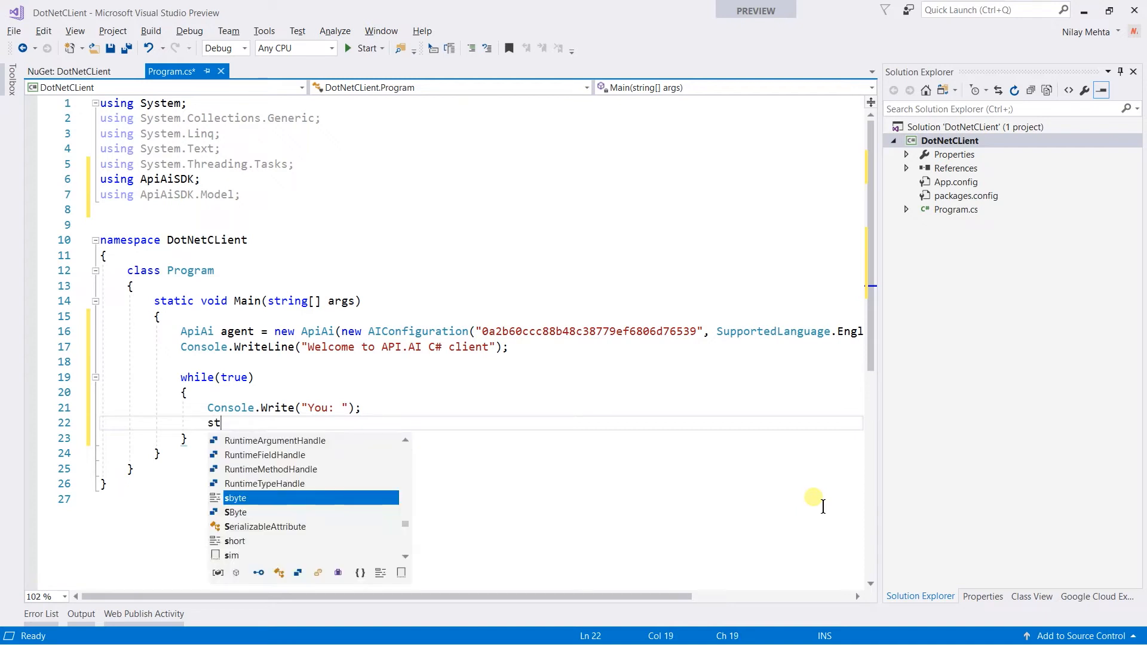
text(ring que)
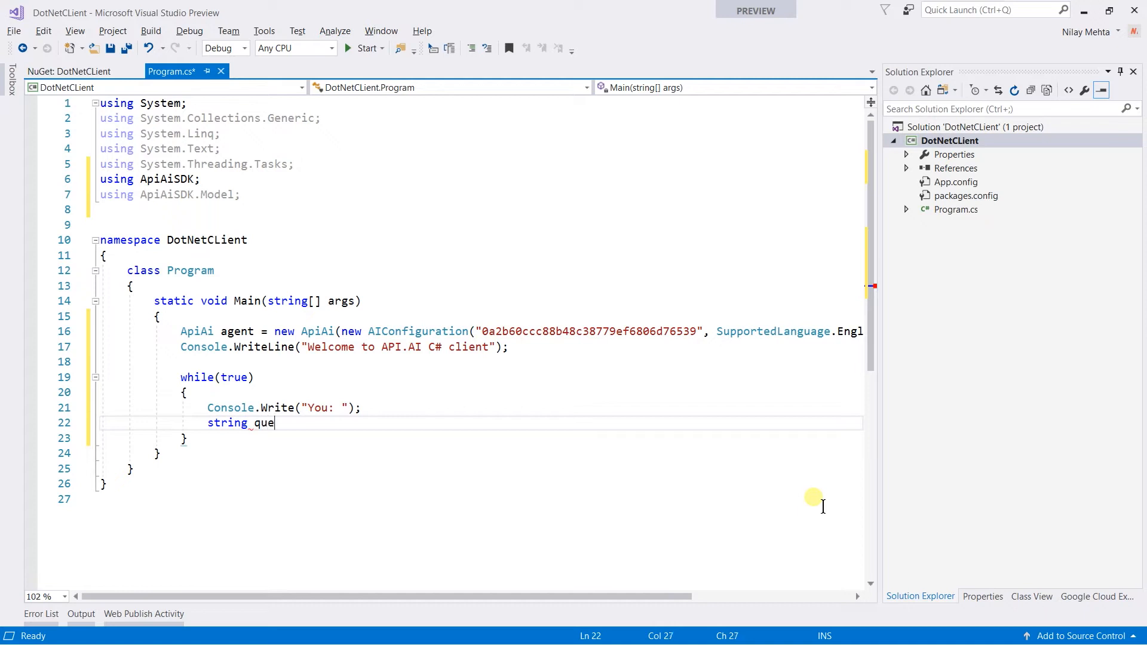
text(ry =)
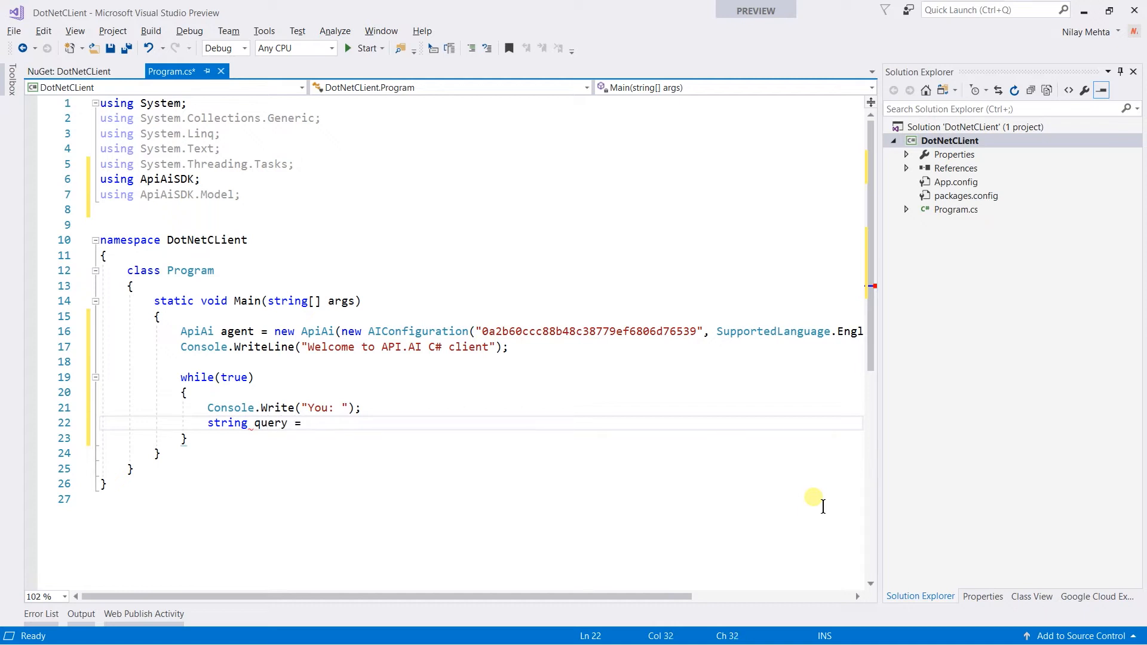
text(Console.re)
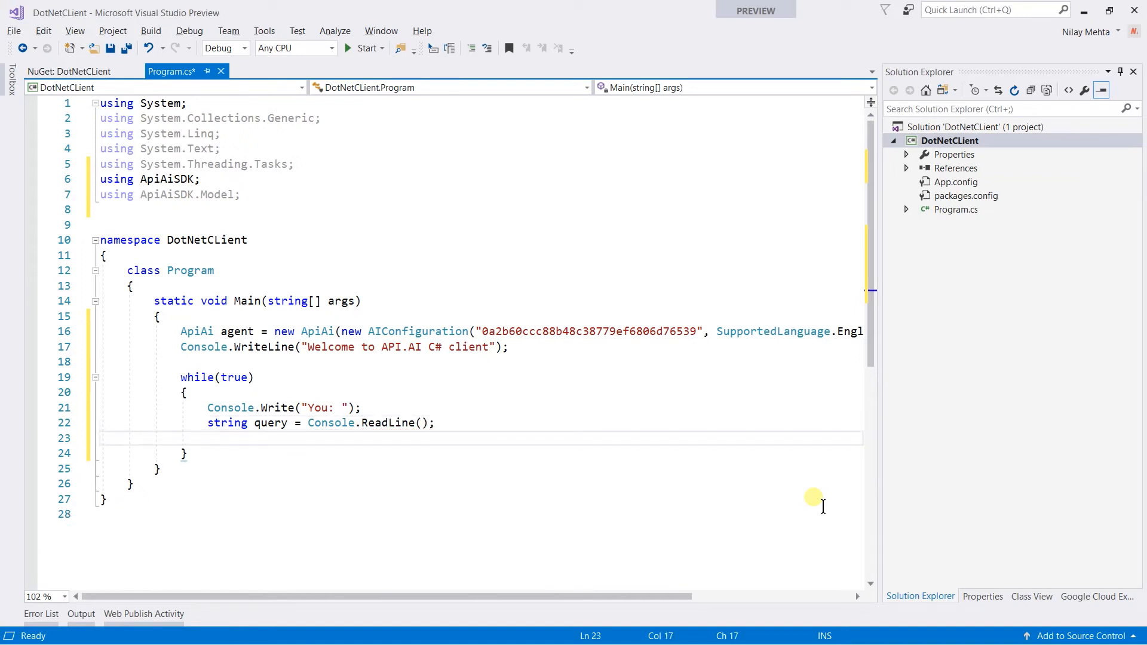
Add var response = agent.TextRequest(query); inside the loop
text(var response =)
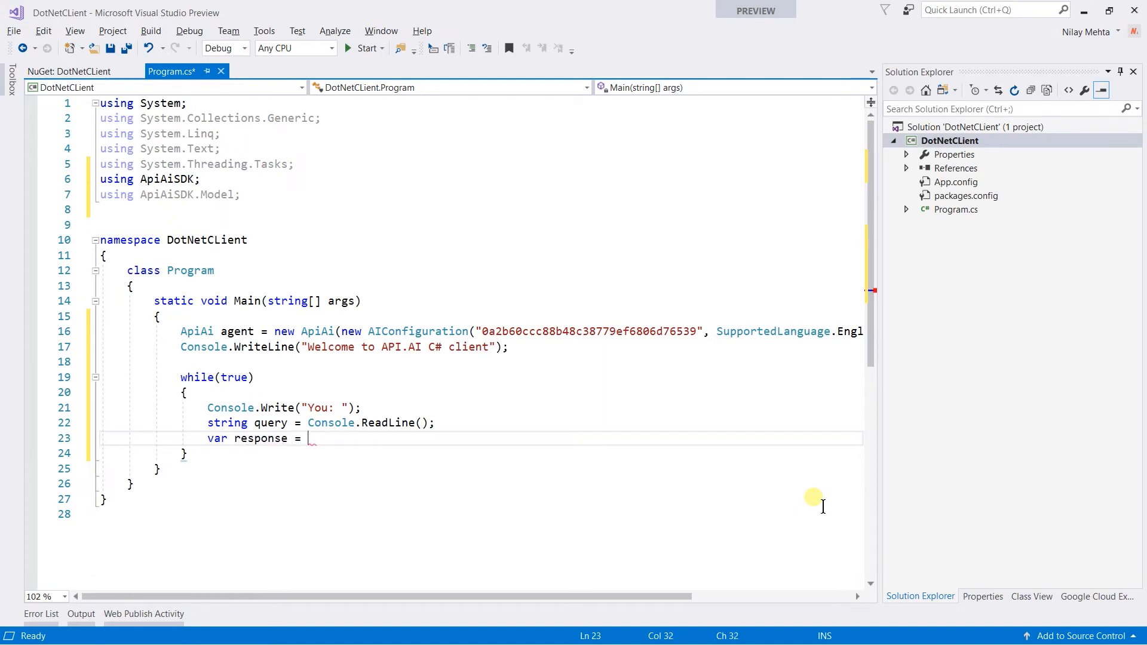
text(agent)
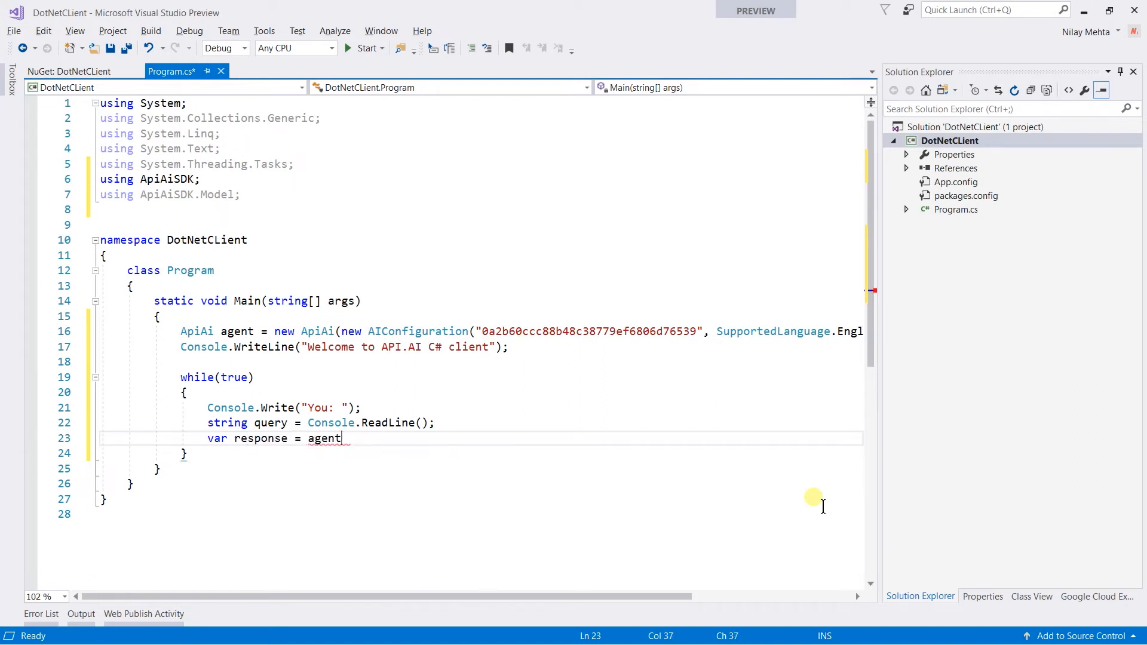
text(.TextRequest)
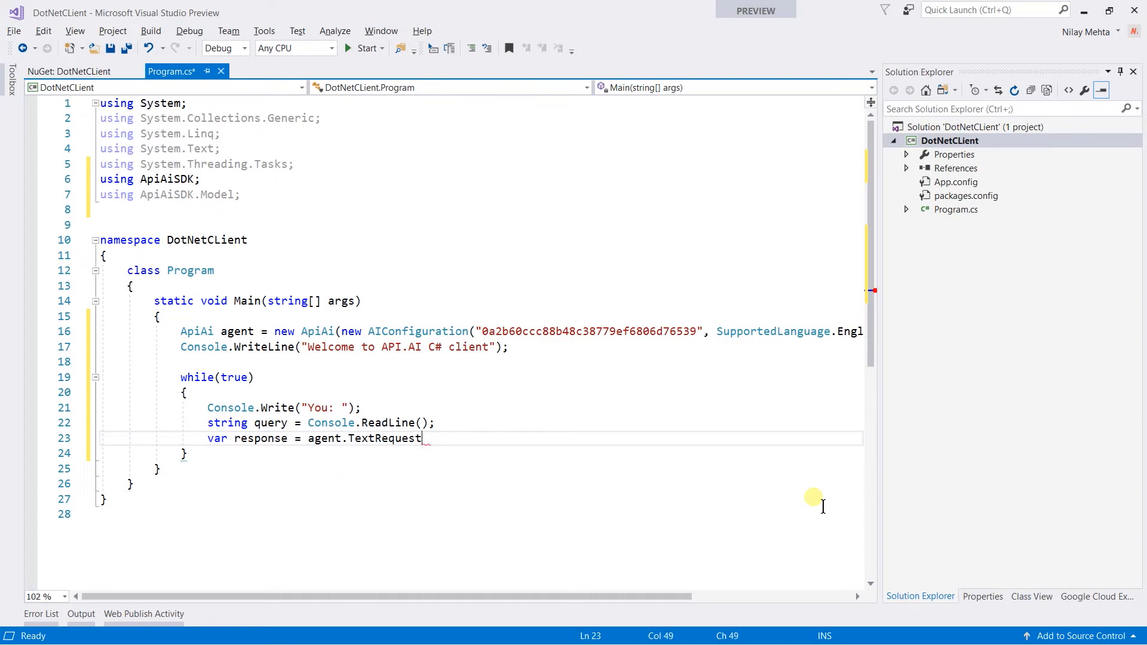
text(()
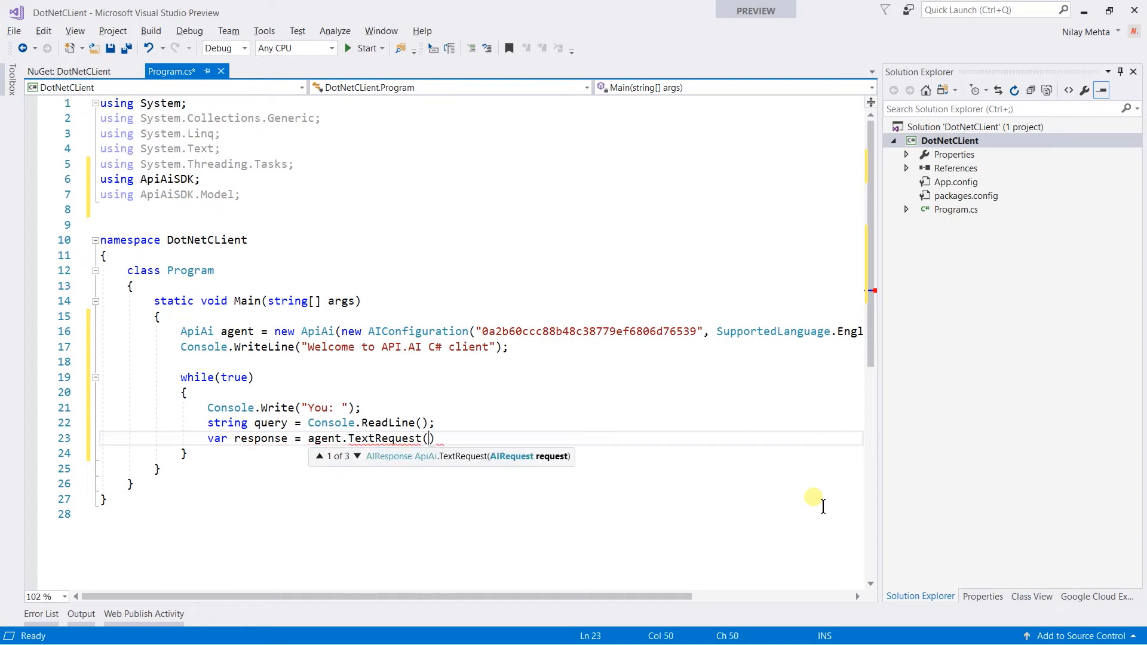
text(query)
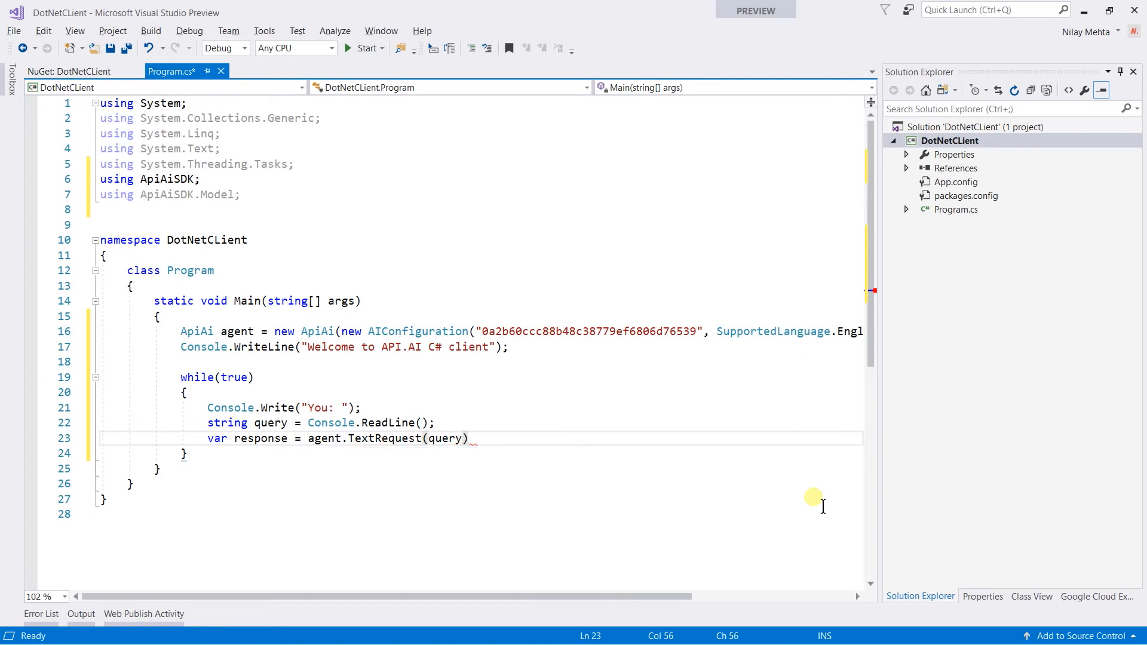
key(Enter)
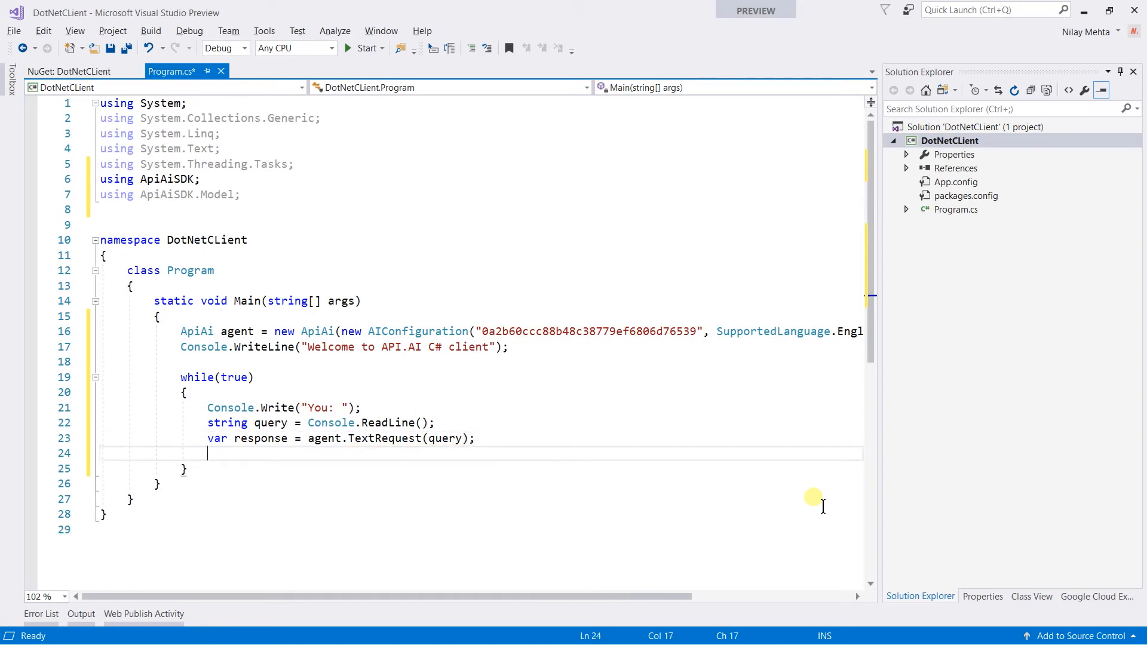
Add if (response.Status.Code == 200) Console.WriteLine("Bot: " + response.Result.Fulfillment.Speech);
text(if(re)
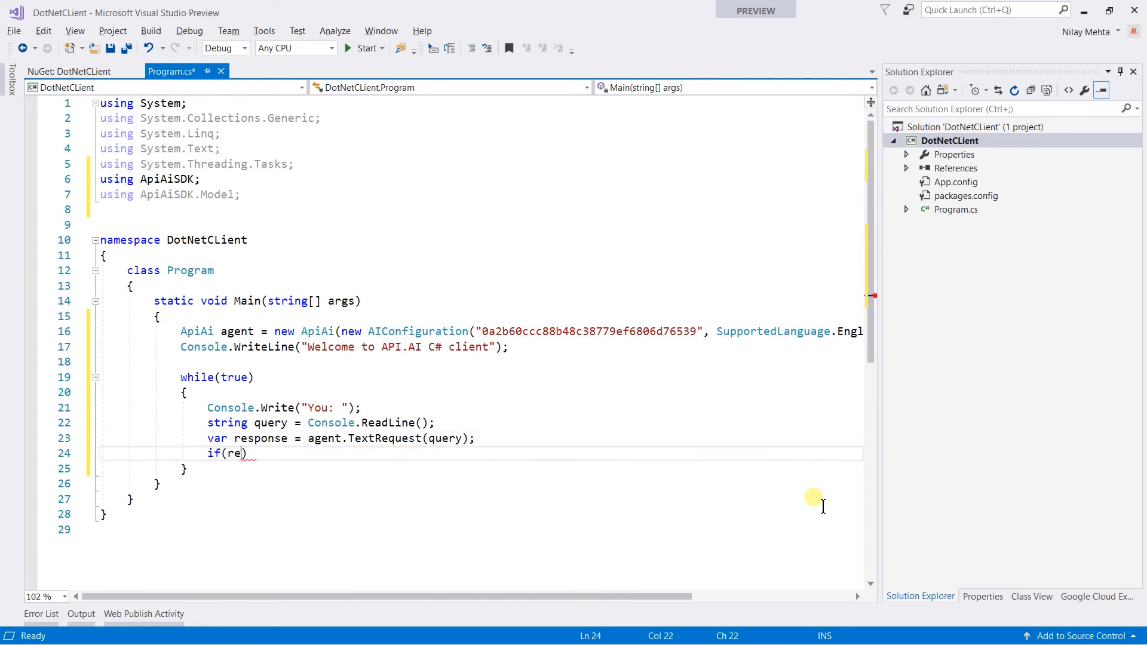
text(sponse.)
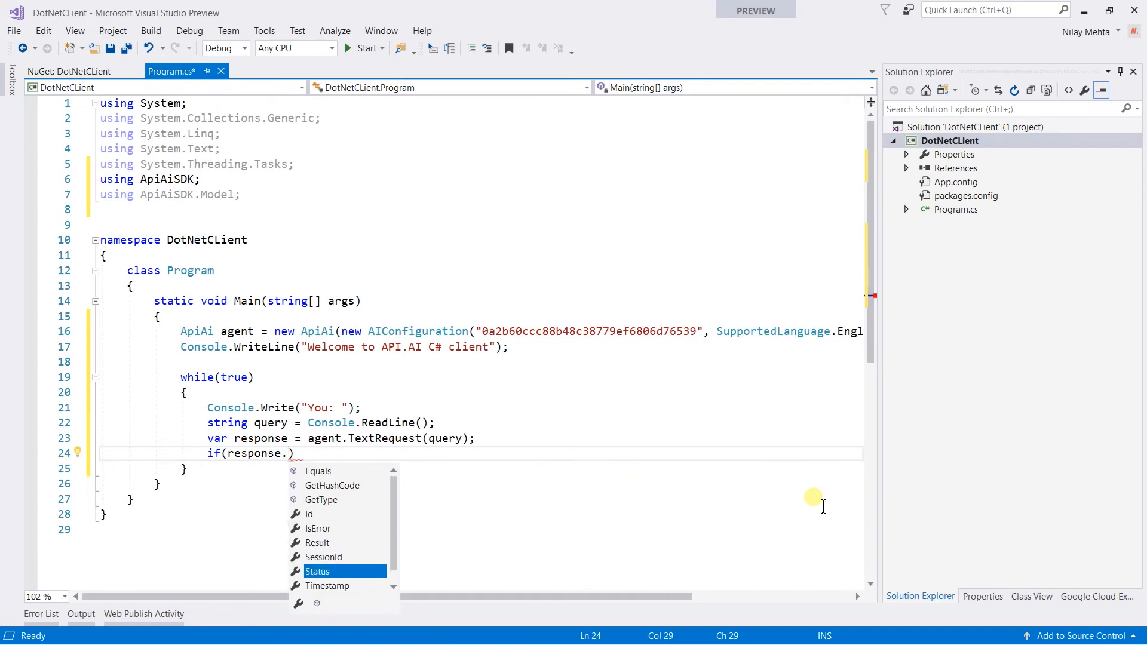
text(Status.Code)
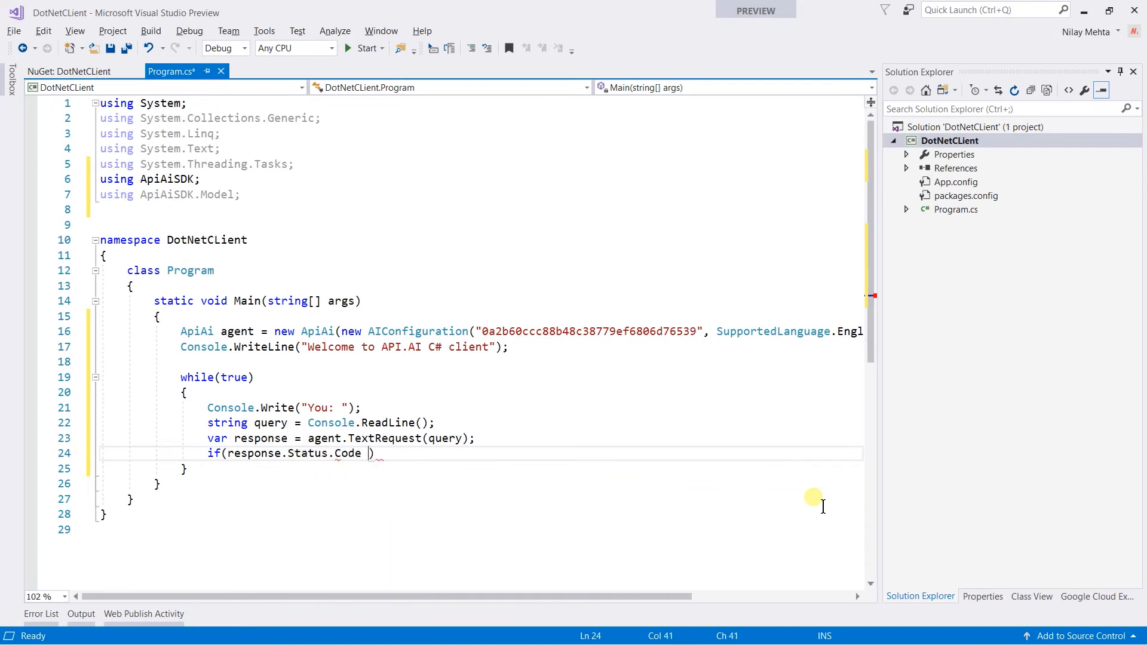
text(== 200))
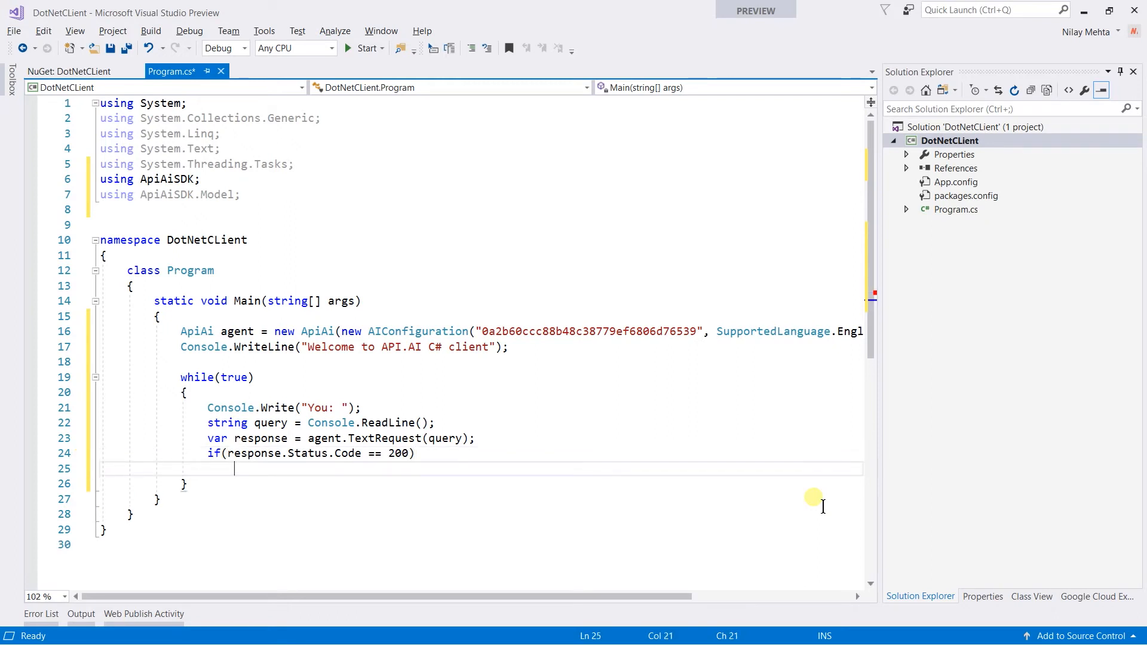
text(con)
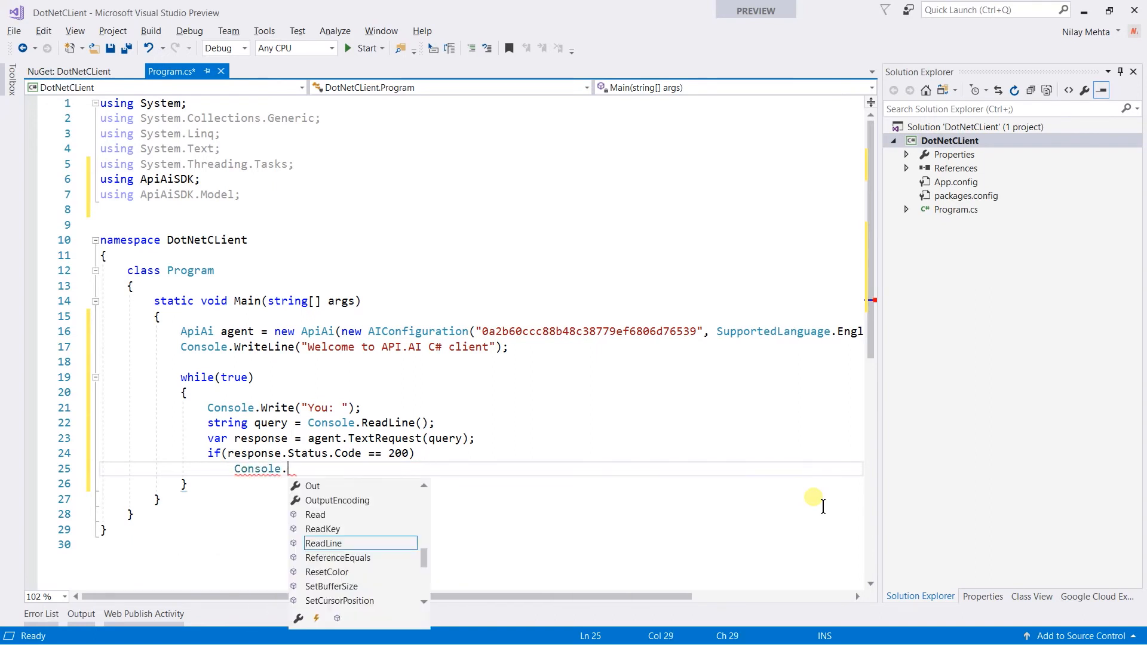
text(wr)
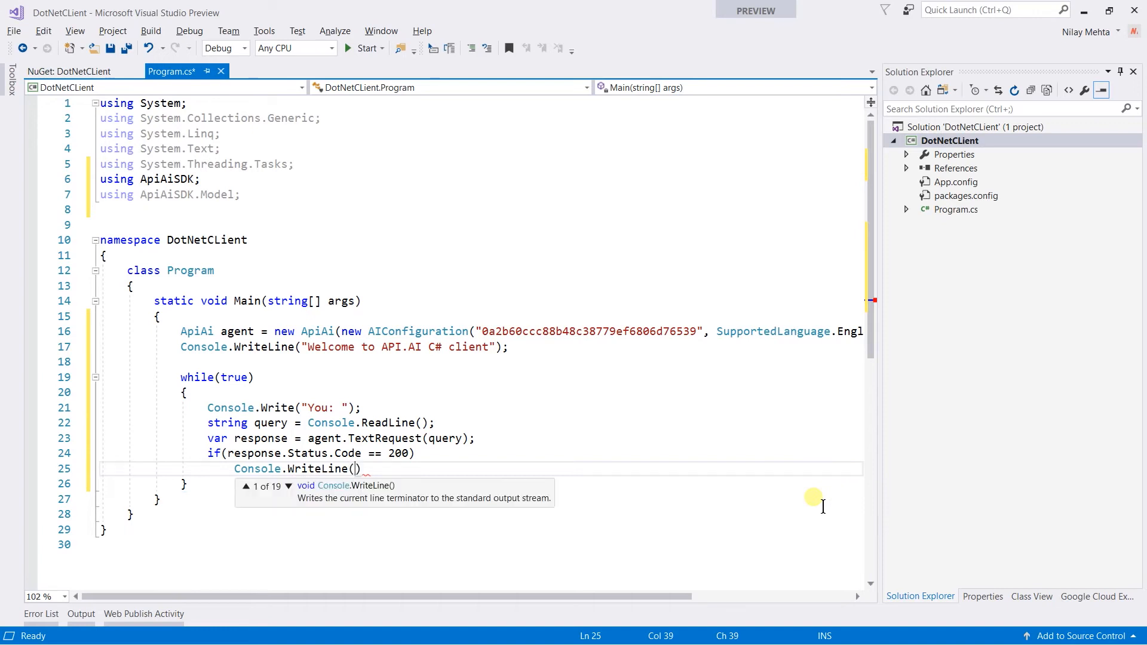
text("Bot")
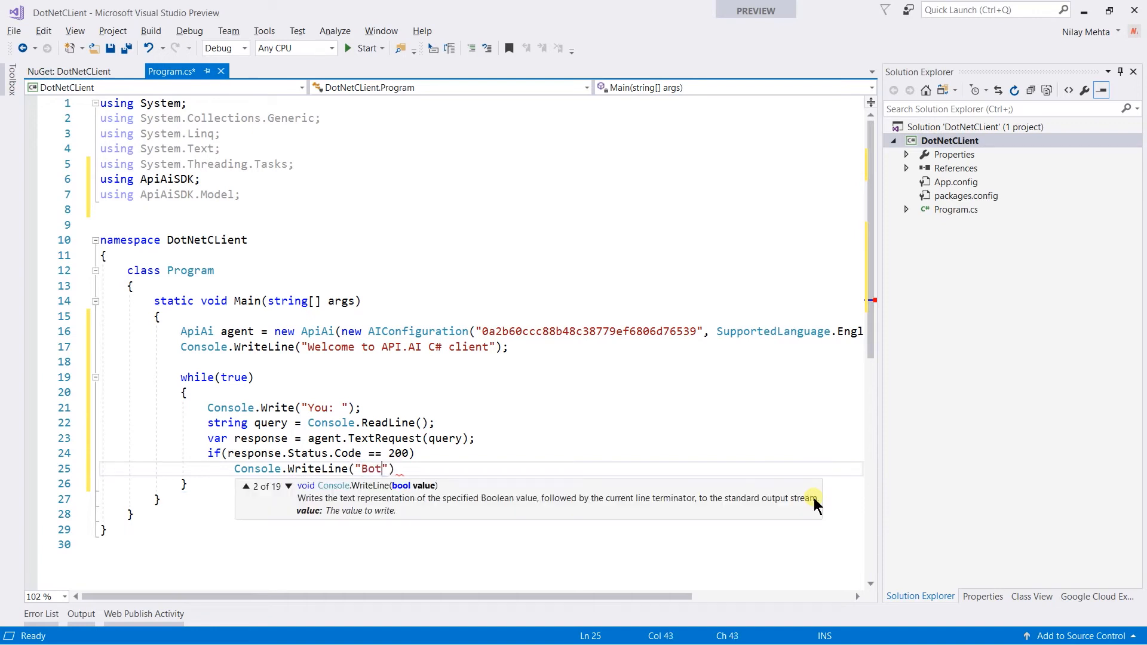
text(: " +)
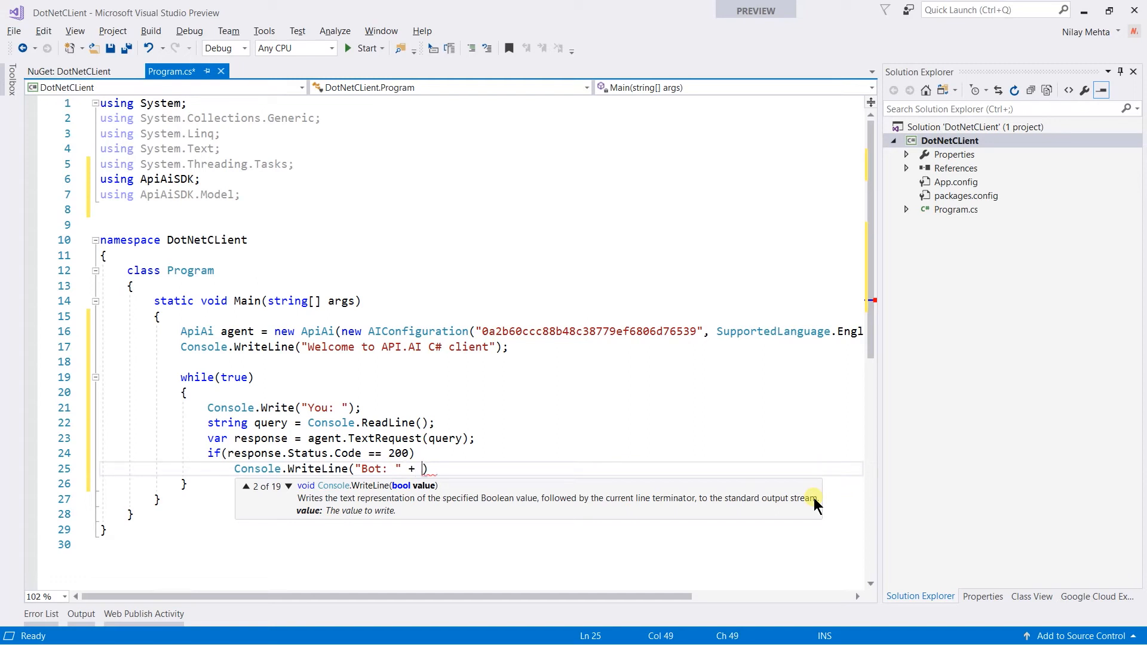
text(response.Result.)
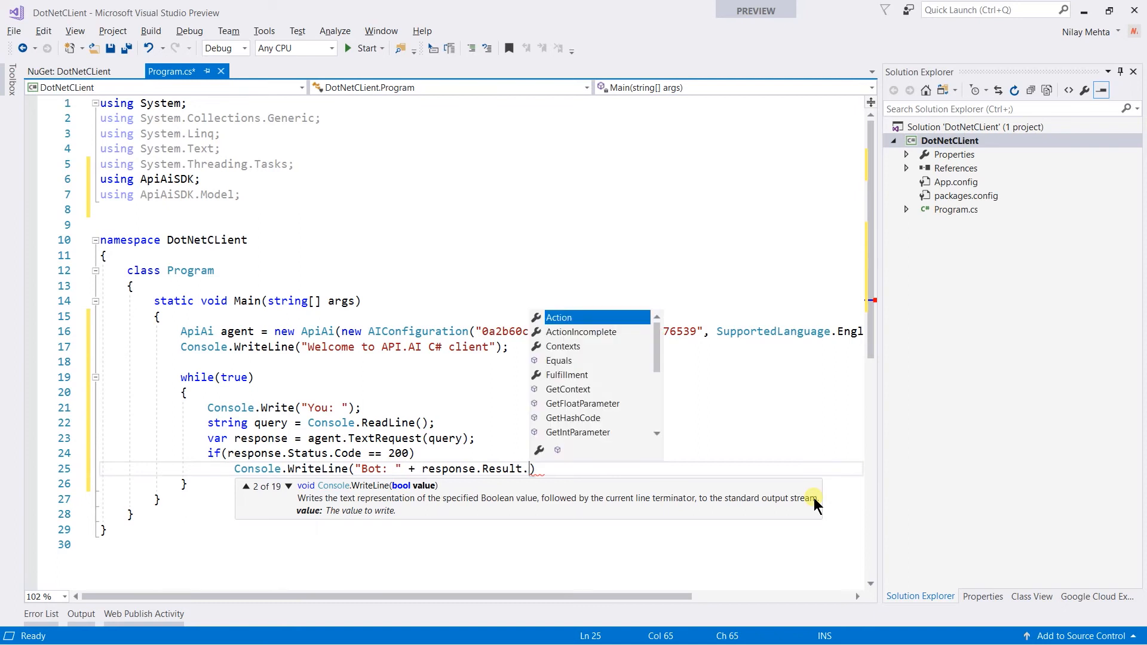
text(Fulfillment.Speech)
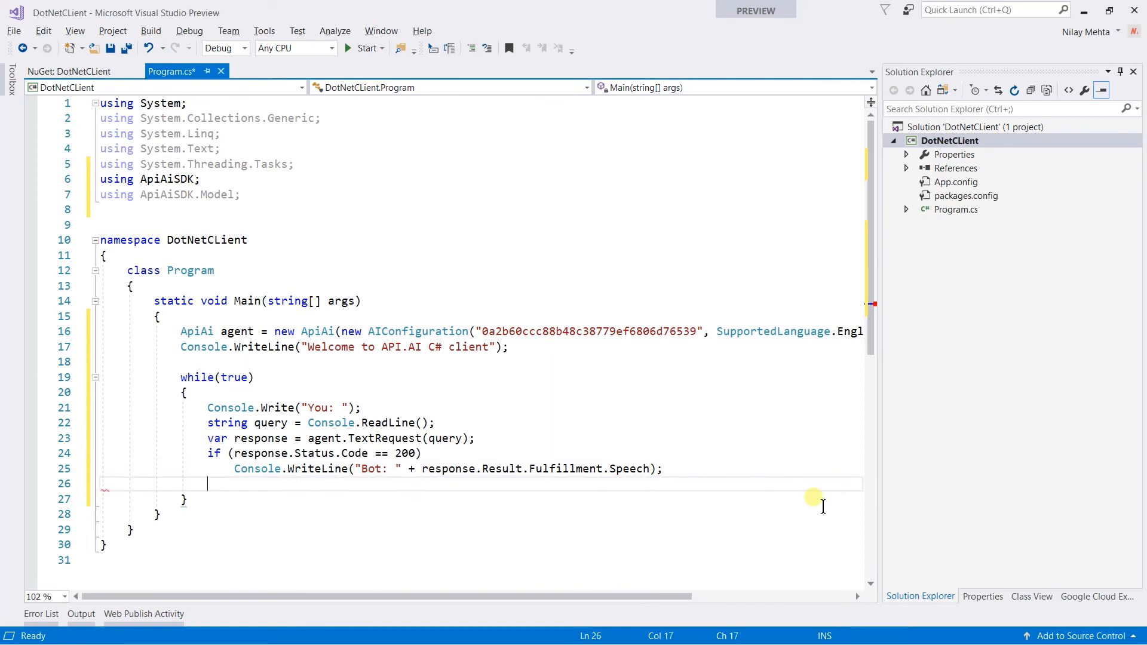
Add an else branch writing response.Status.ErrorDetails to the console and save Program.cs
text(else)
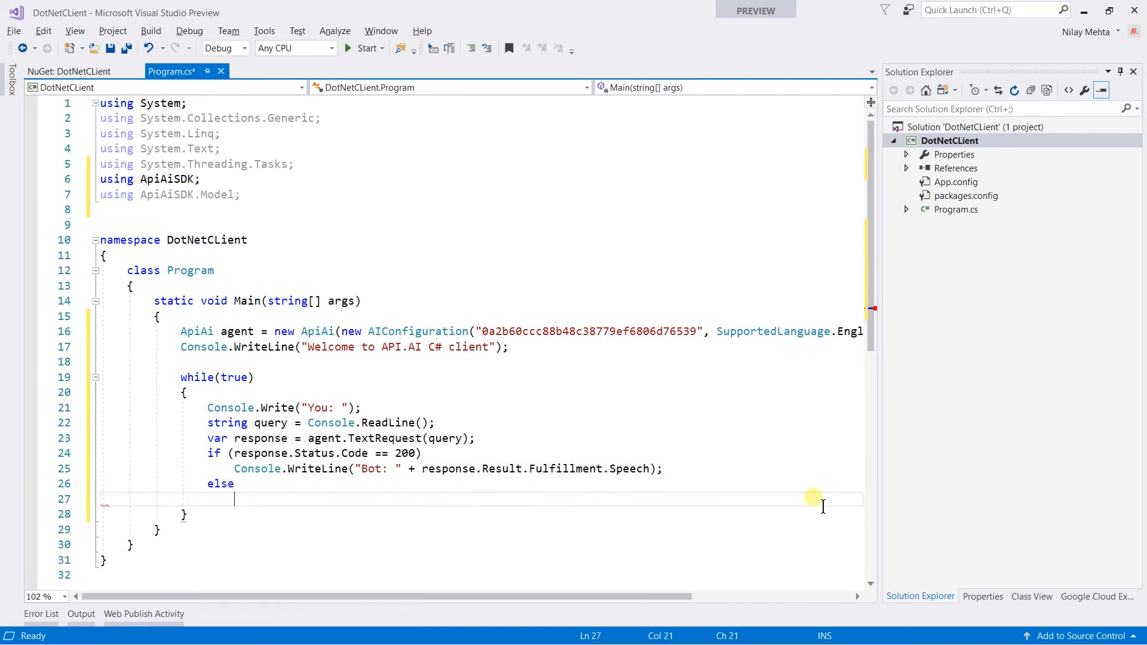
text(console.WriteLine)
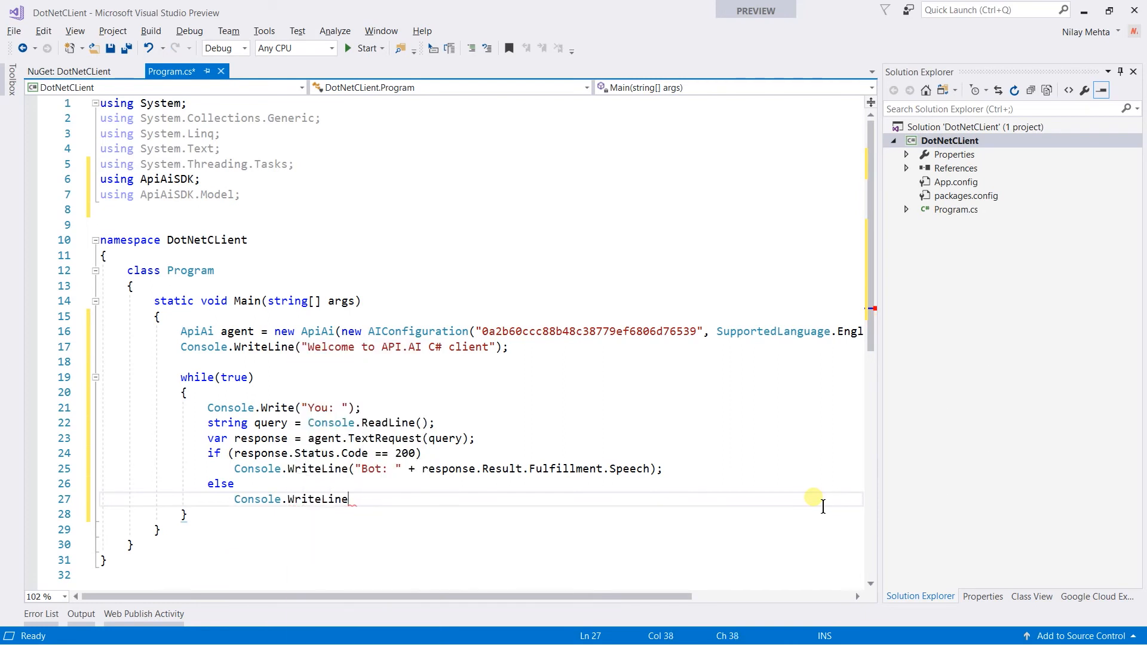
text(())
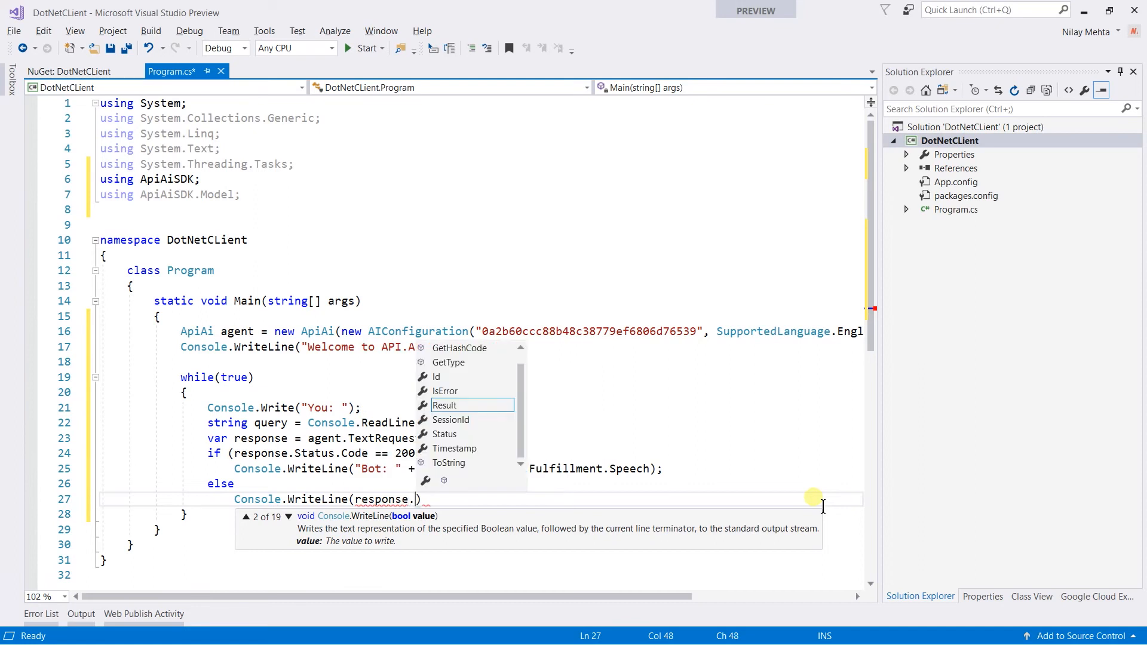
text(sta)
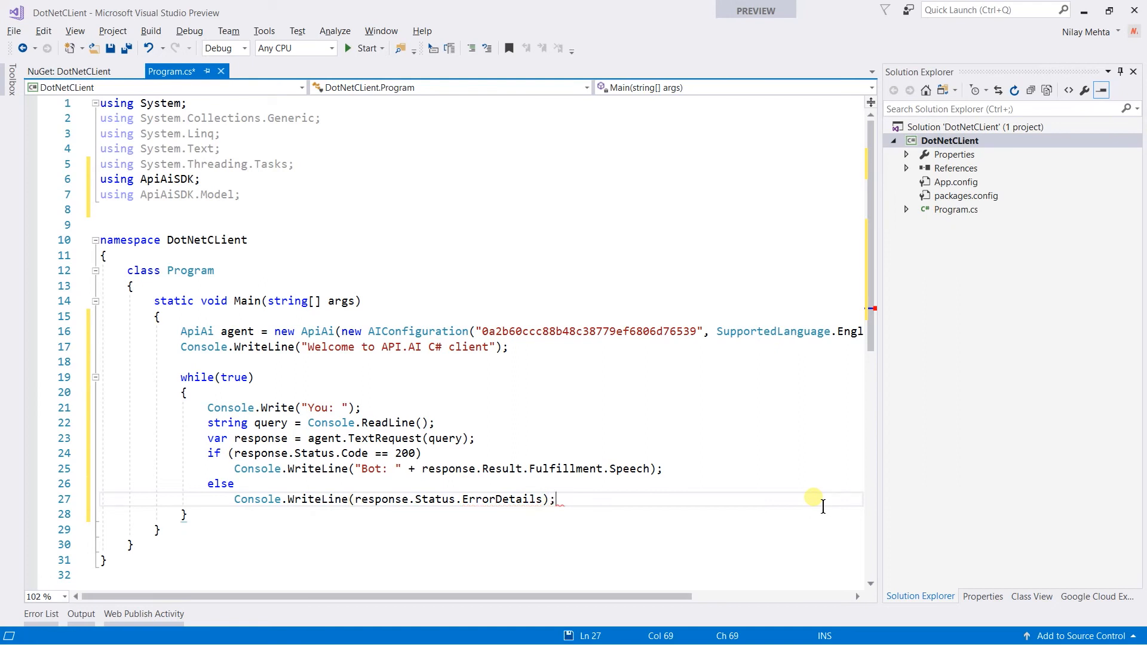
key(Ctrl+S)
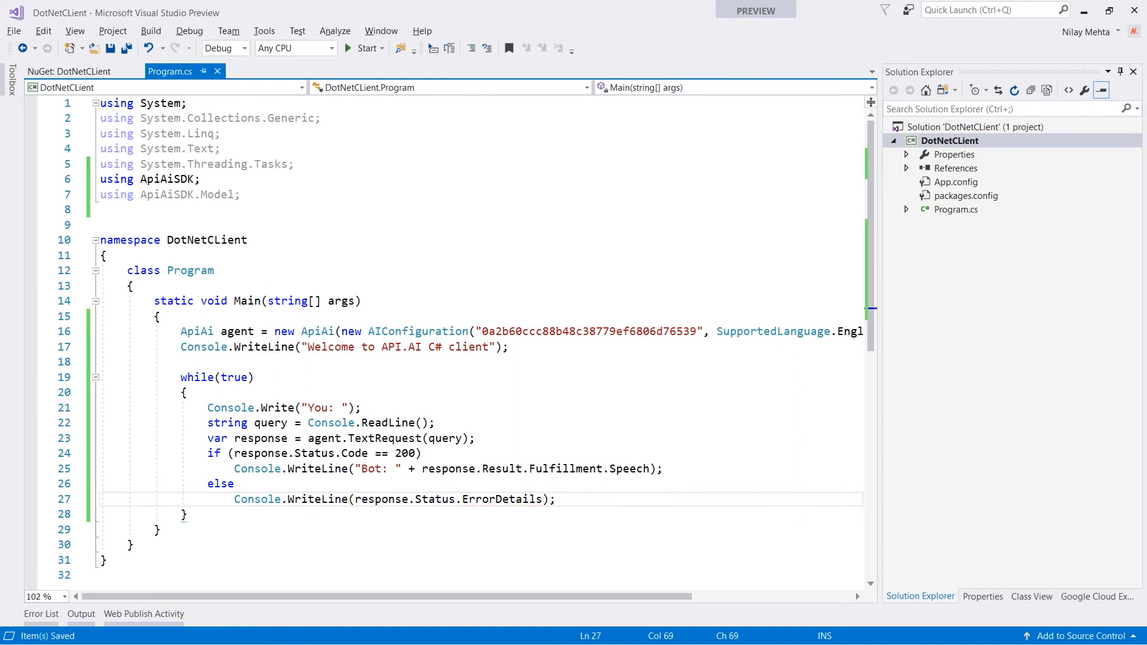
Build and launch the DotNetCLient console app until the welcome line and "You:" prompt appear
click(361, 48)
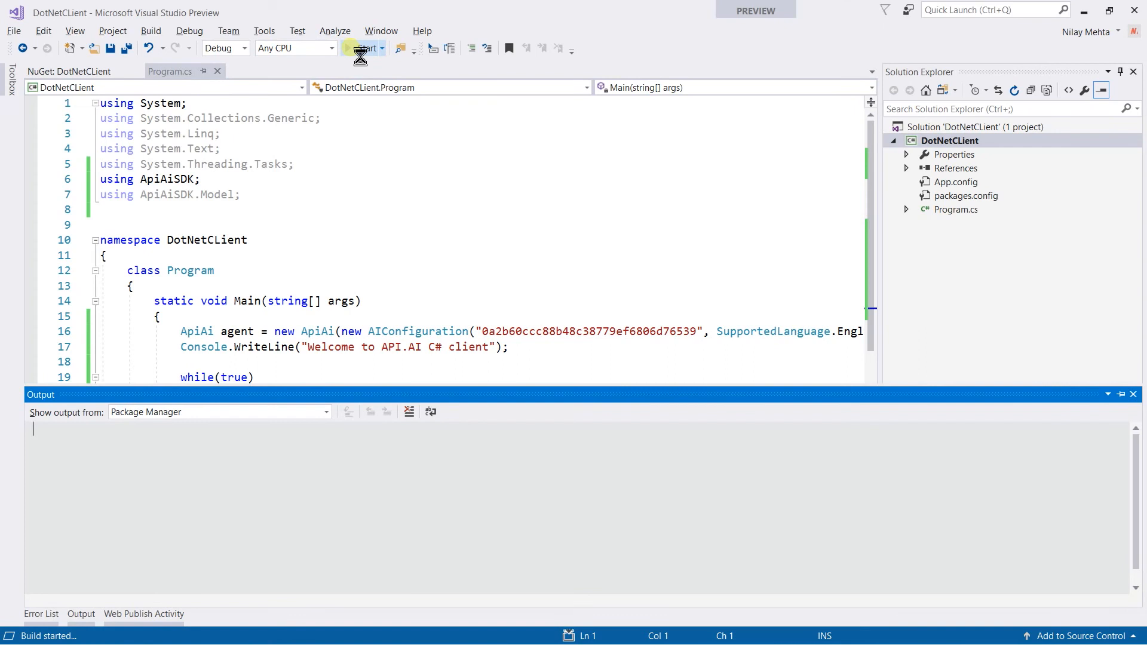
click(361, 48)
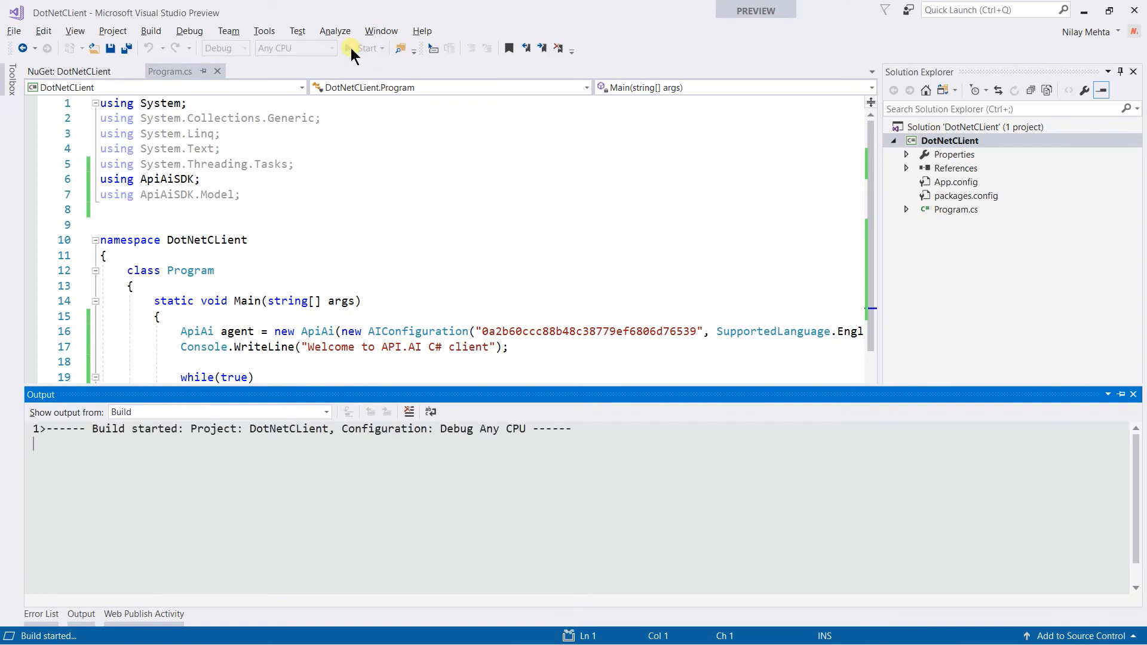
click(350, 48)
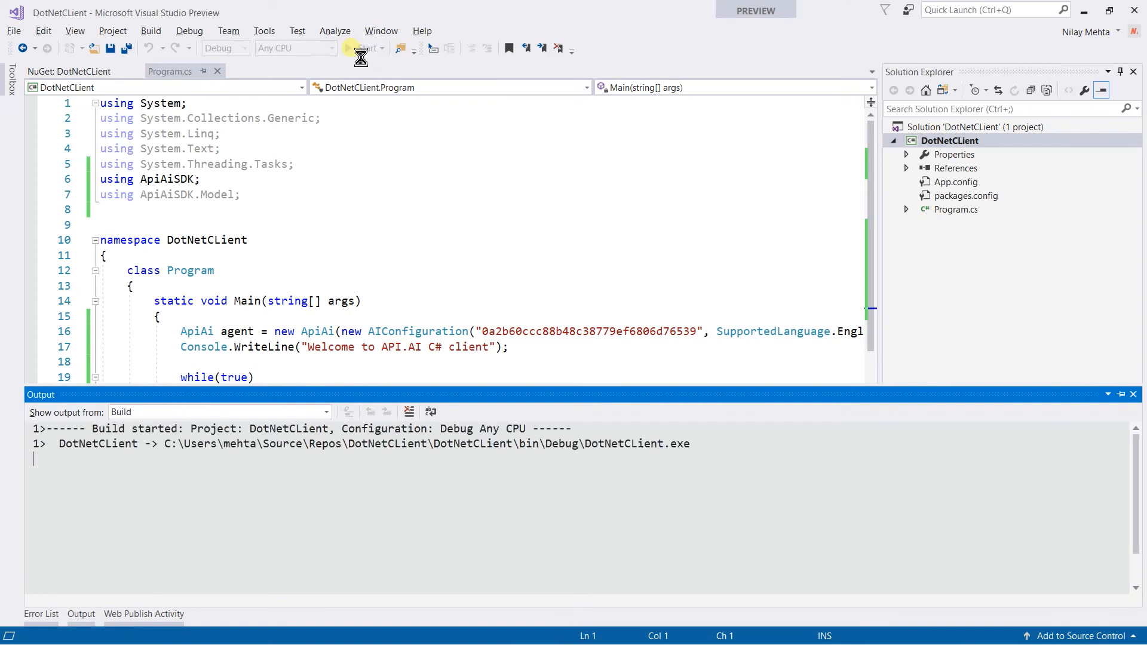
click(349, 48)
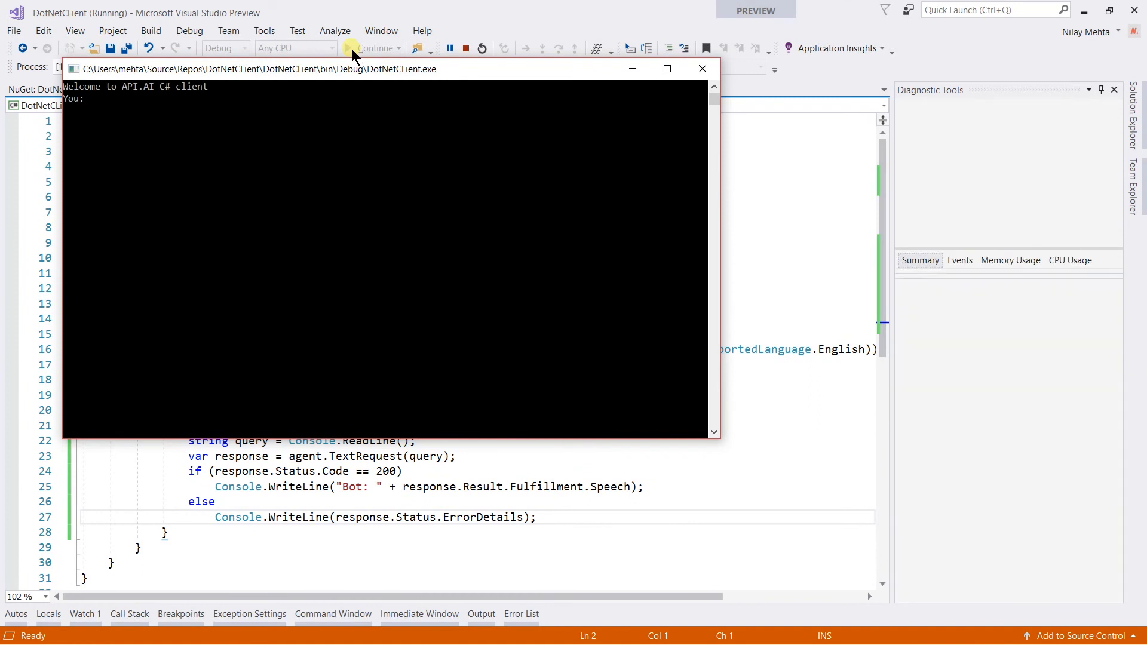
Chat "Hi" and "Sum of 10 and 80" in the console, getting "Hey there" and 90, then switch to the slideshow
text(Hi)
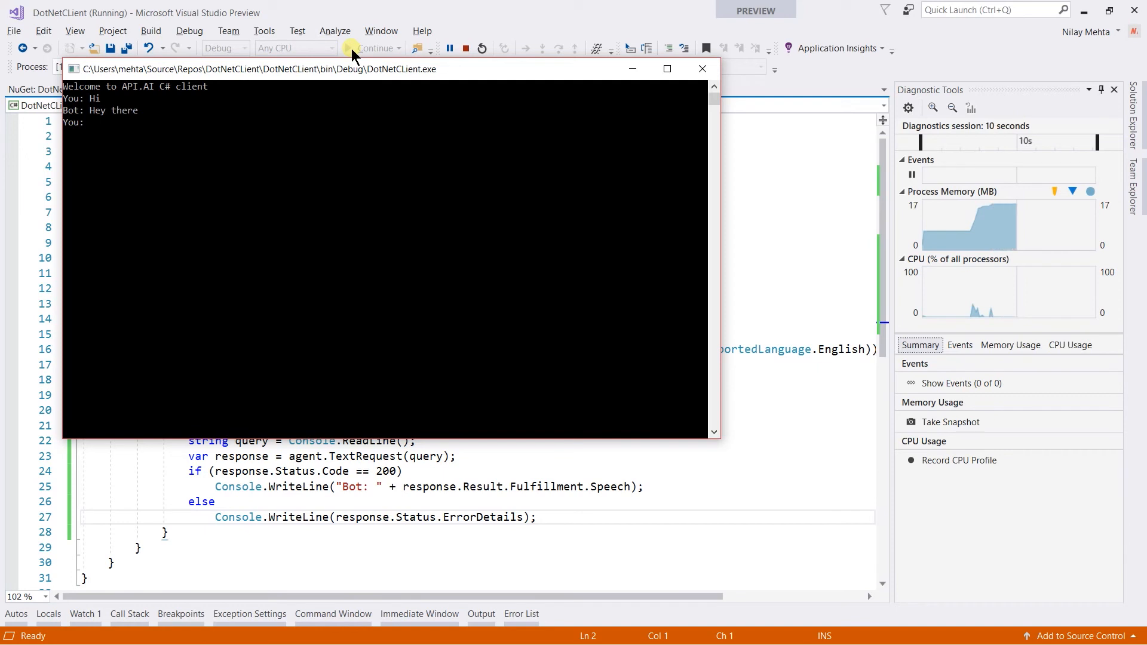
text(Sum of 10 and 80)
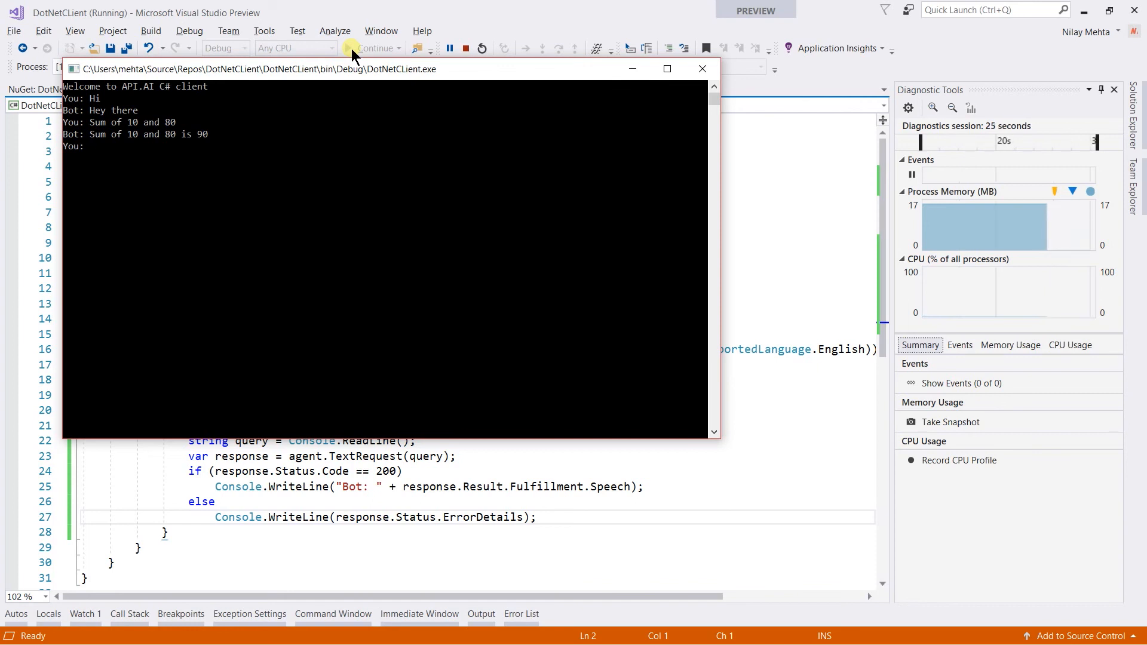
key(alt+tab)
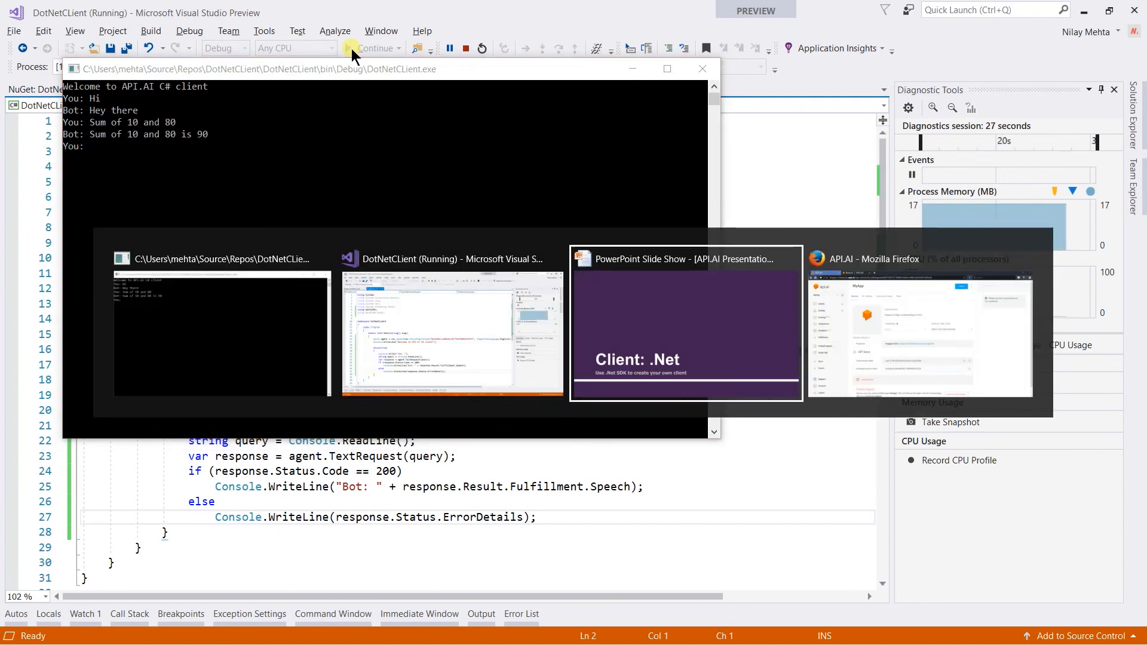